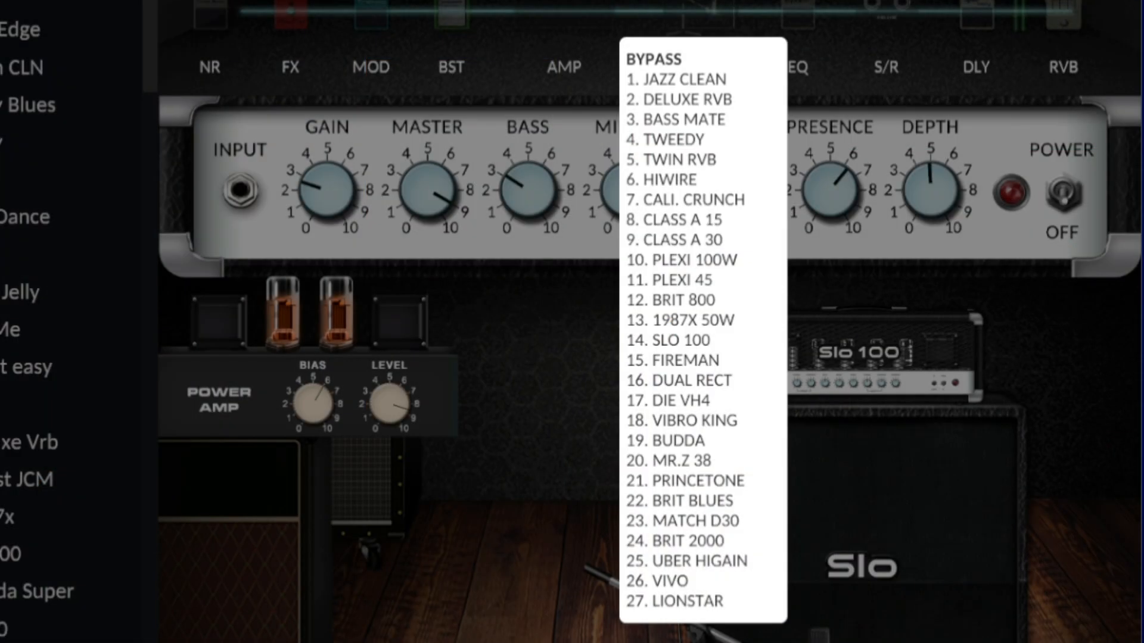
mouse_move(671, 240)
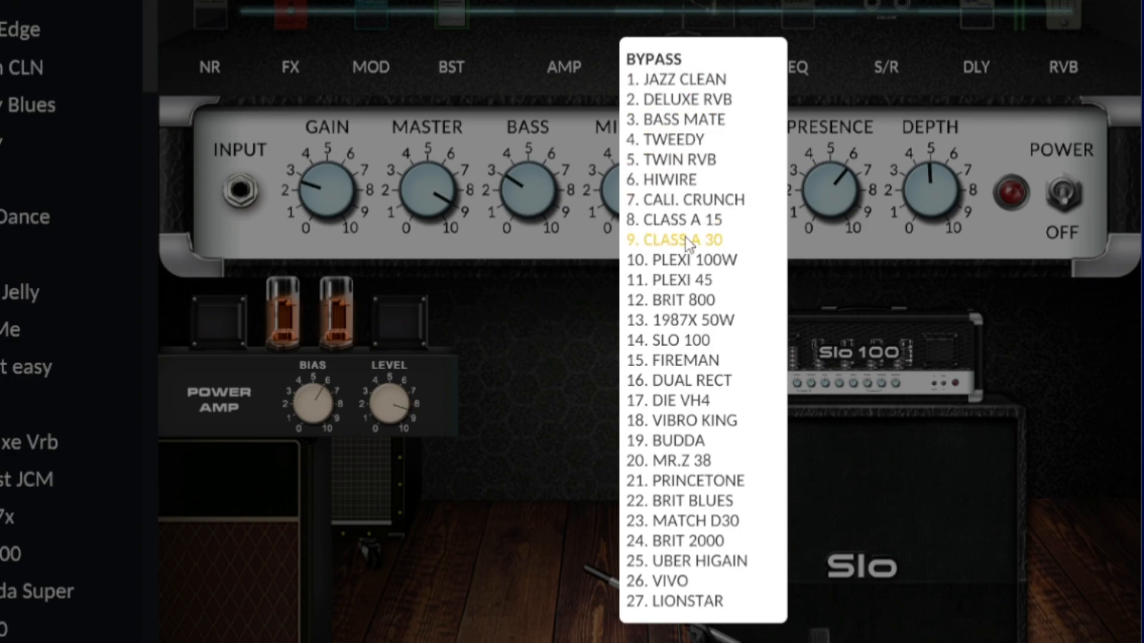
Step: Select the Class A 30 amp model, replacing the Slo 100
click(675, 240)
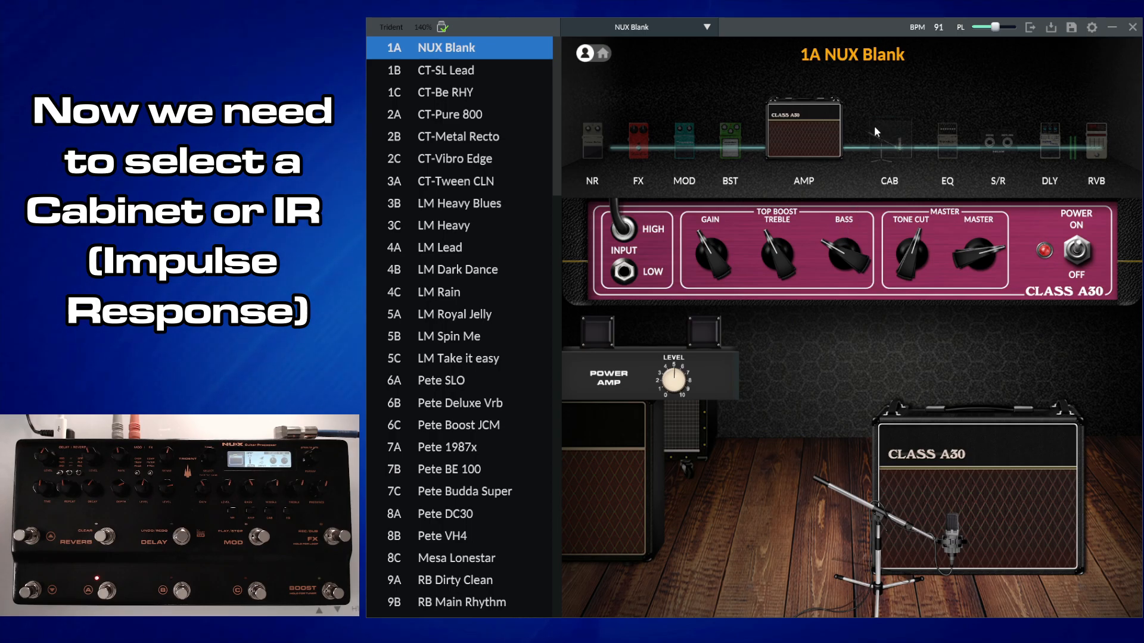
Step: Choose the Jazz 212 cabinet from the CAB block's model list
click(889, 154)
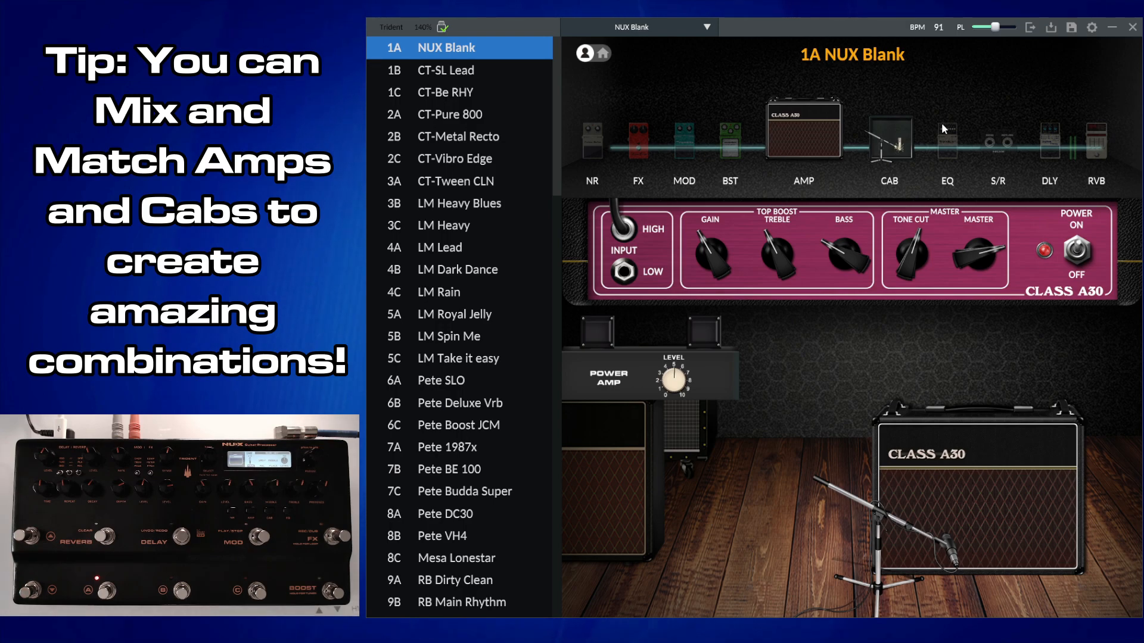
mouse_move(935, 201)
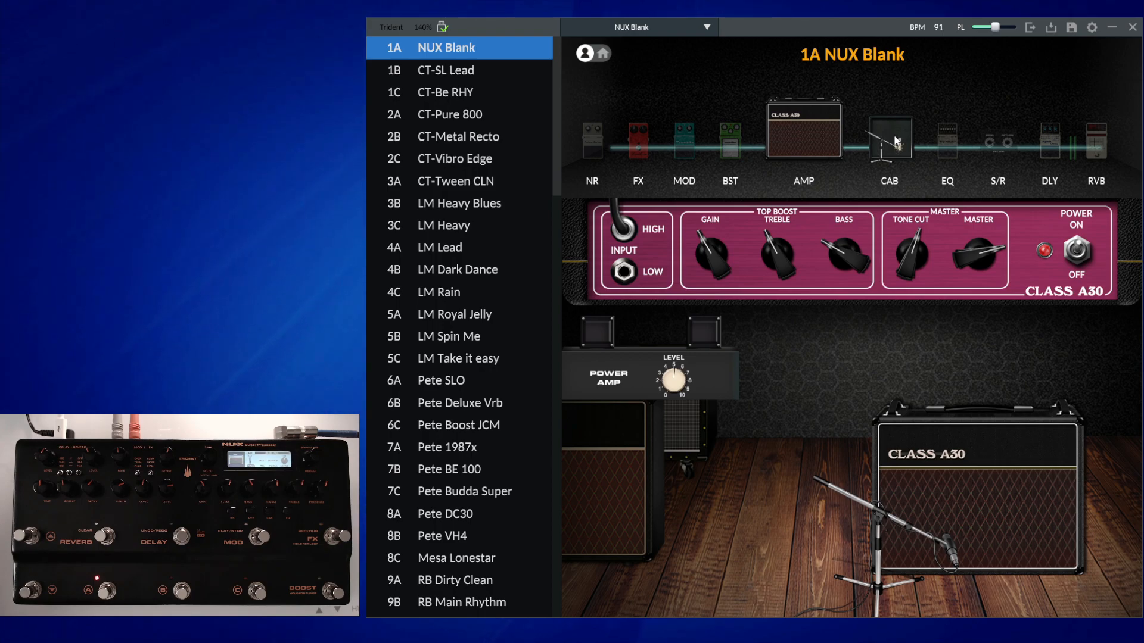
click(889, 137)
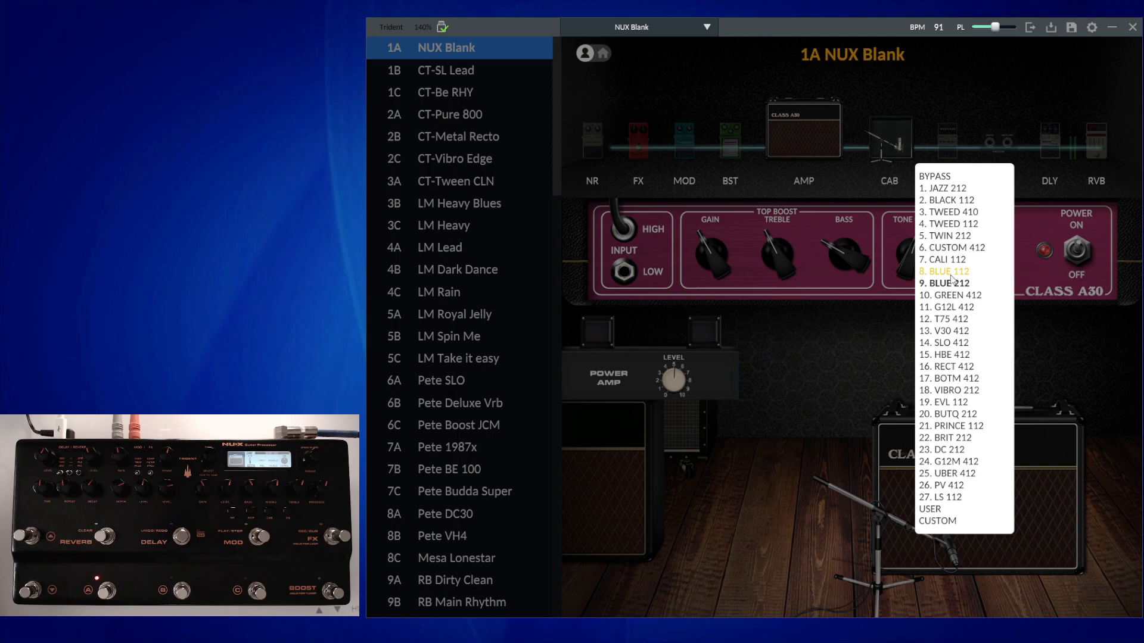
mouse_move(944, 272)
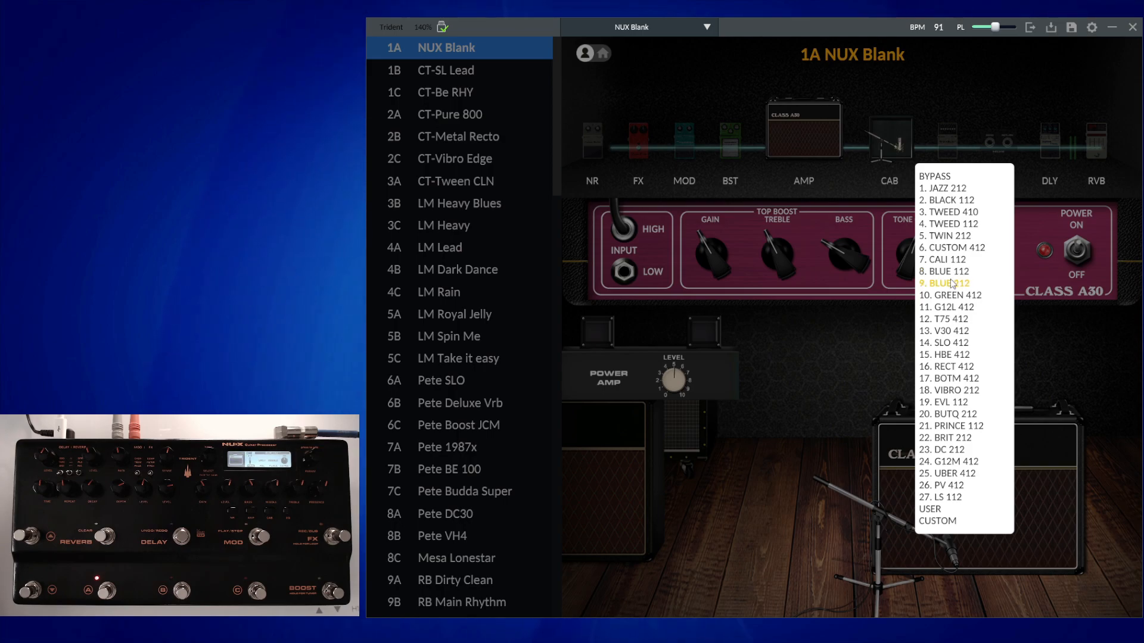
mouse_move(947, 188)
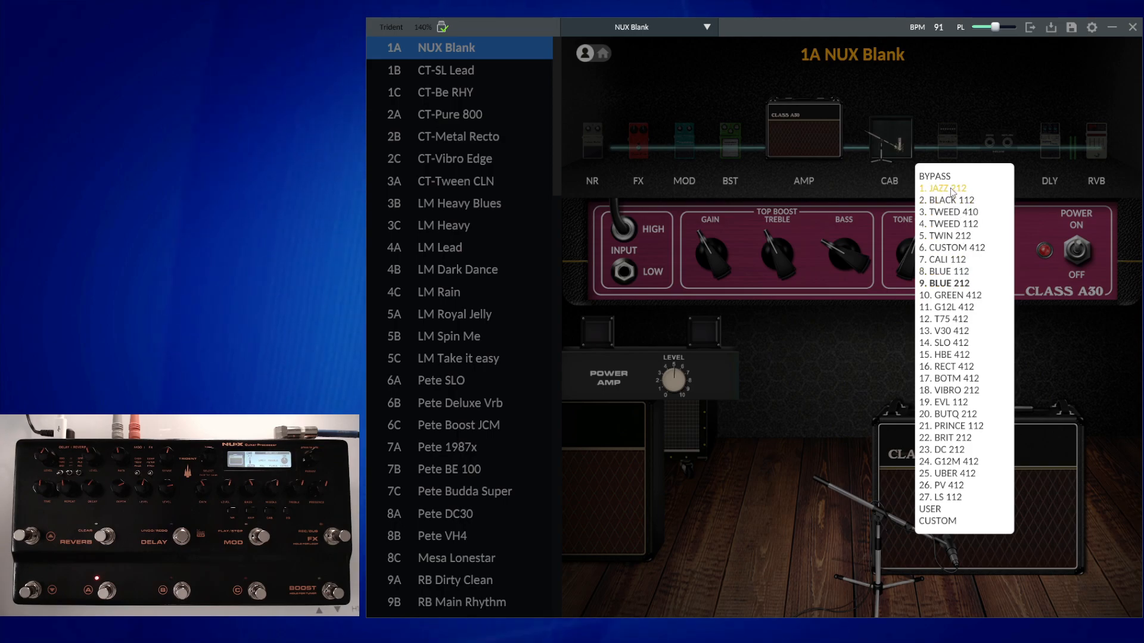
click(943, 187)
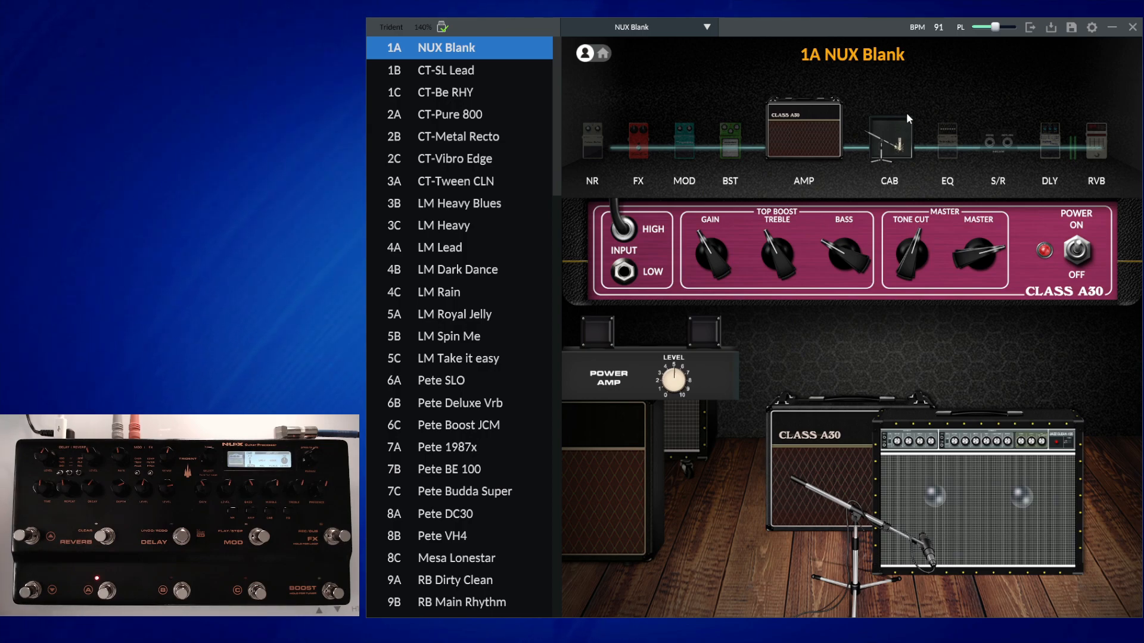
Step: Switch the cabinet to the Slo 412 and raise the Class A30's treble
click(889, 139)
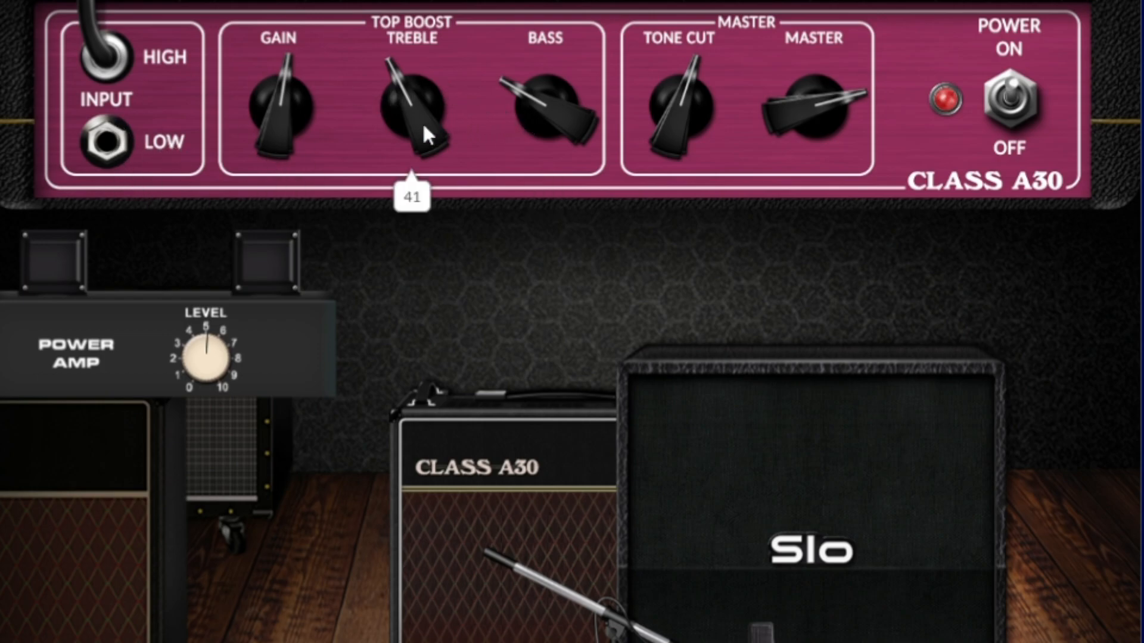
drag(412, 109, 408, 80)
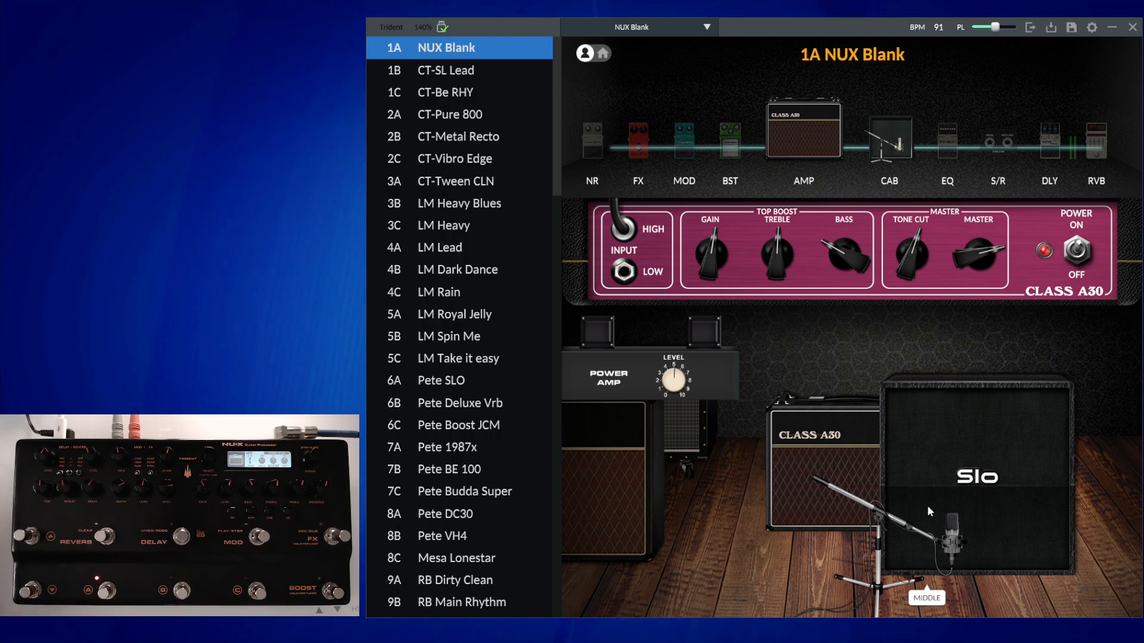
mouse_move(752, 298)
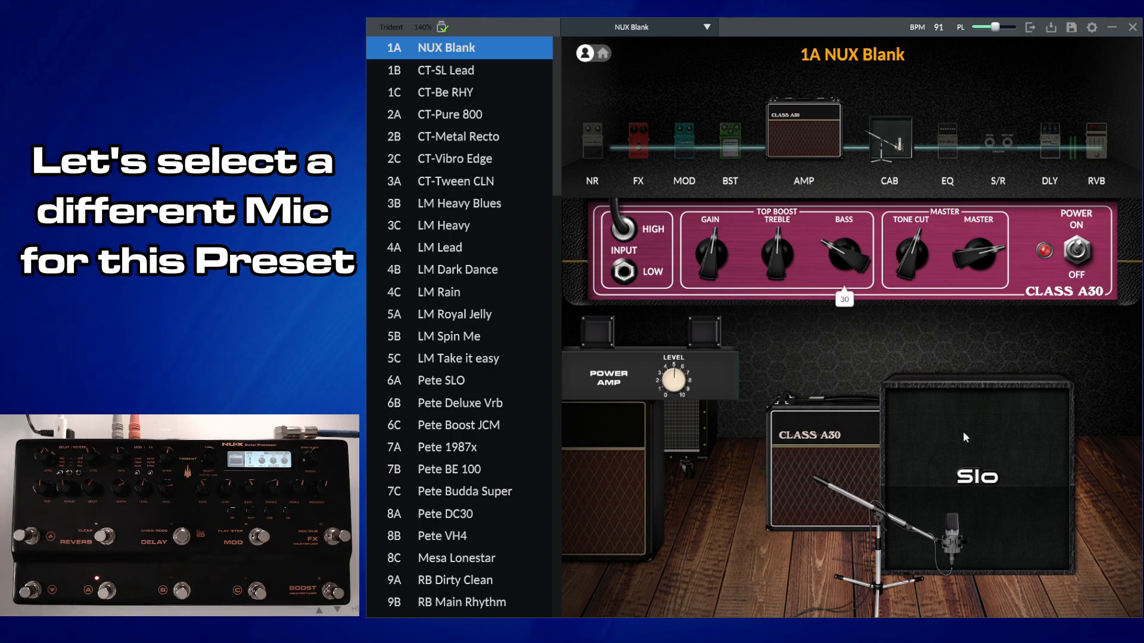
mouse_move(955, 543)
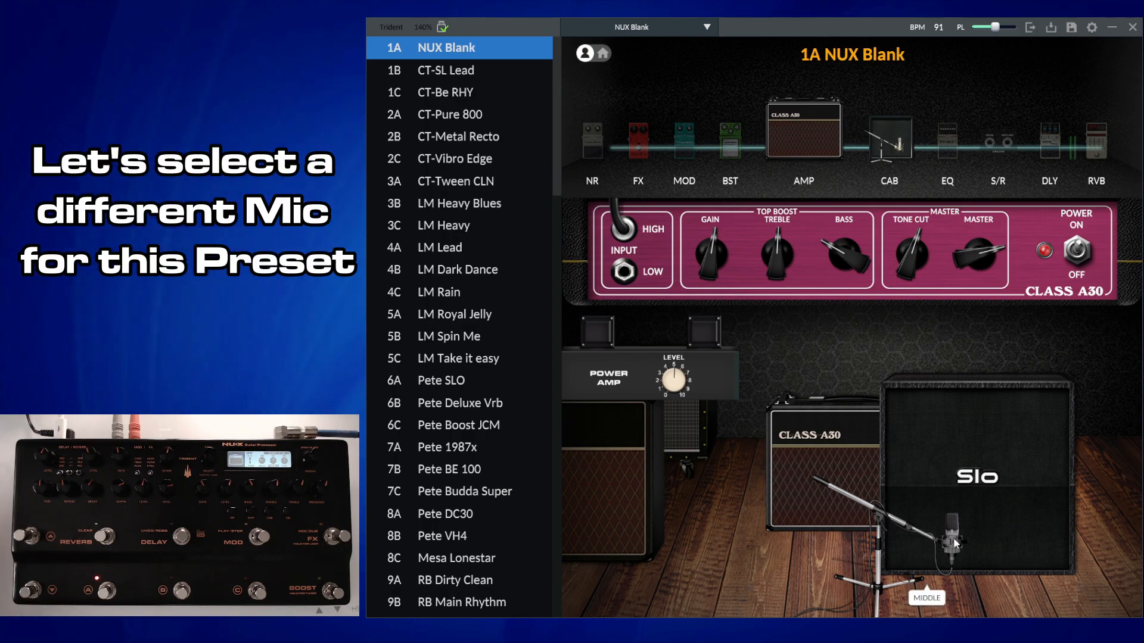
Step: Move the mic across the Slo cabinet and raise the power amp level to about 65
click(953, 544)
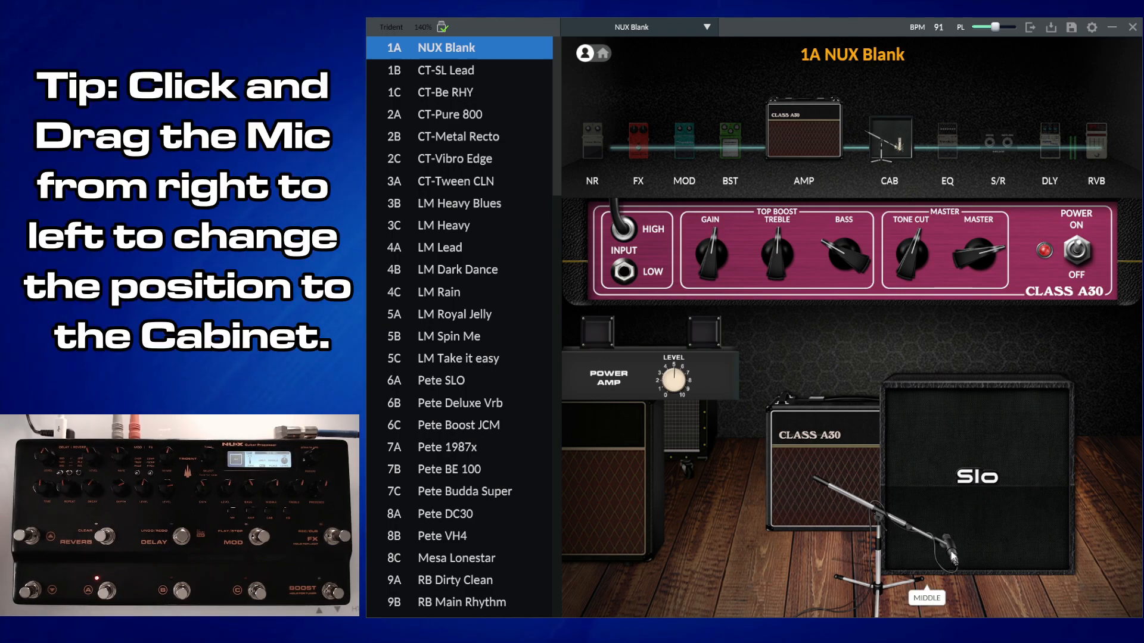
drag(952, 554, 883, 560)
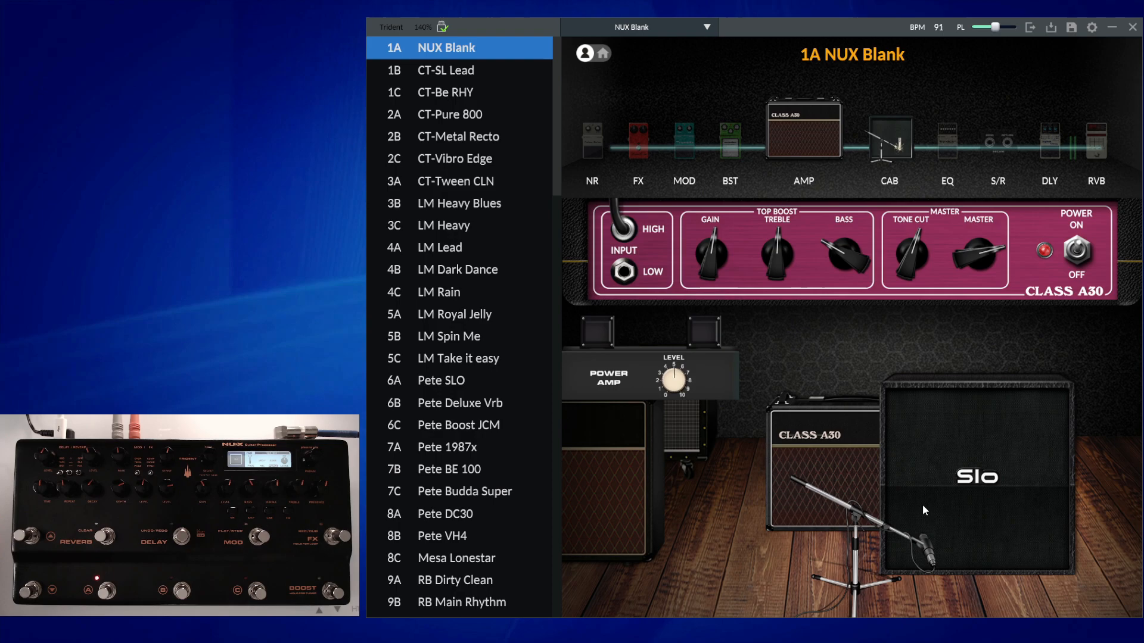
drag(925, 511, 955, 546)
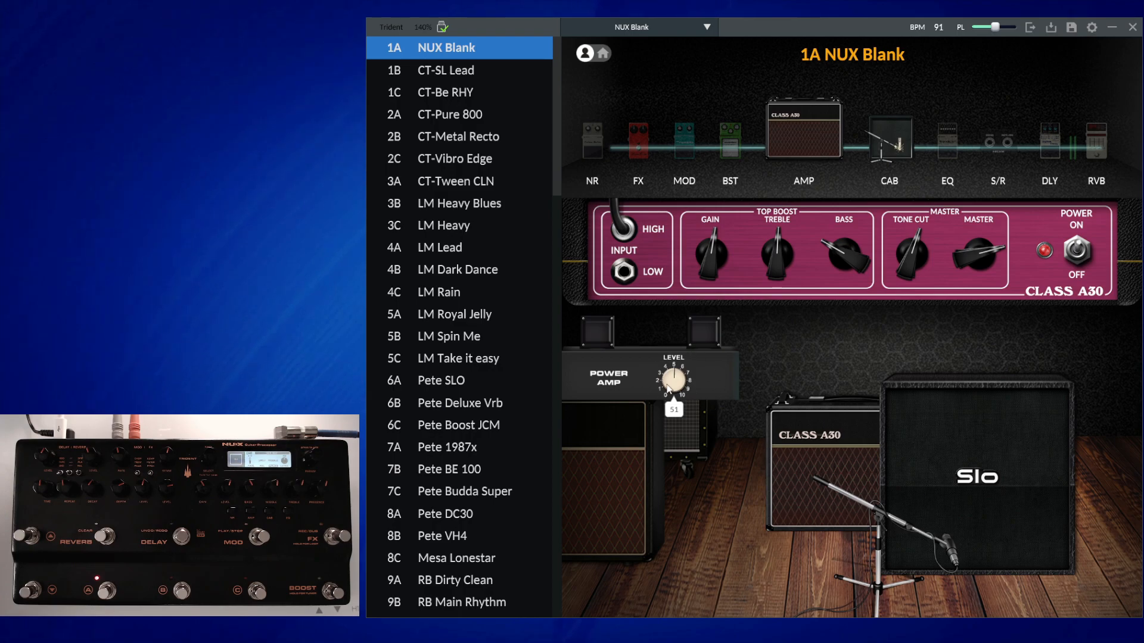
drag(673, 378, 678, 358)
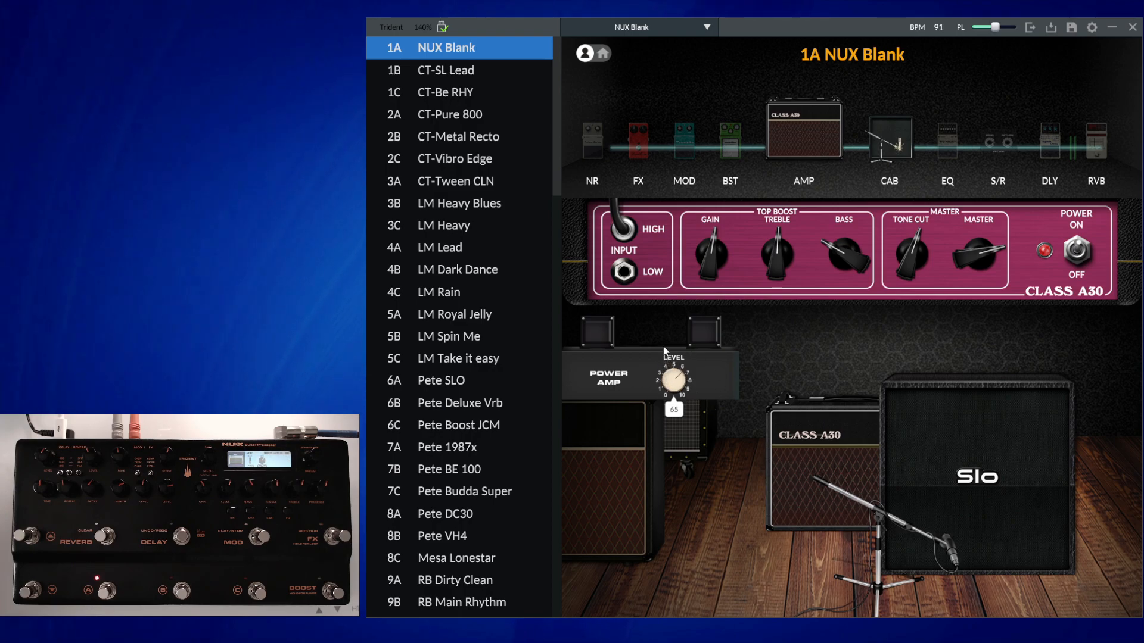
mouse_move(629, 378)
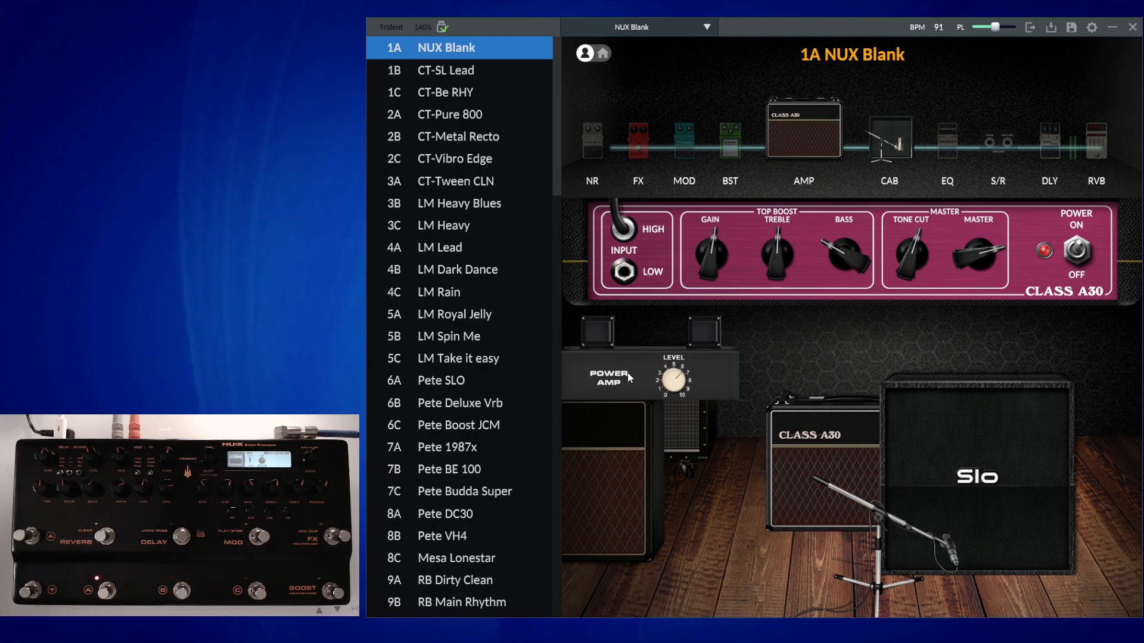
drag(671, 378, 671, 386)
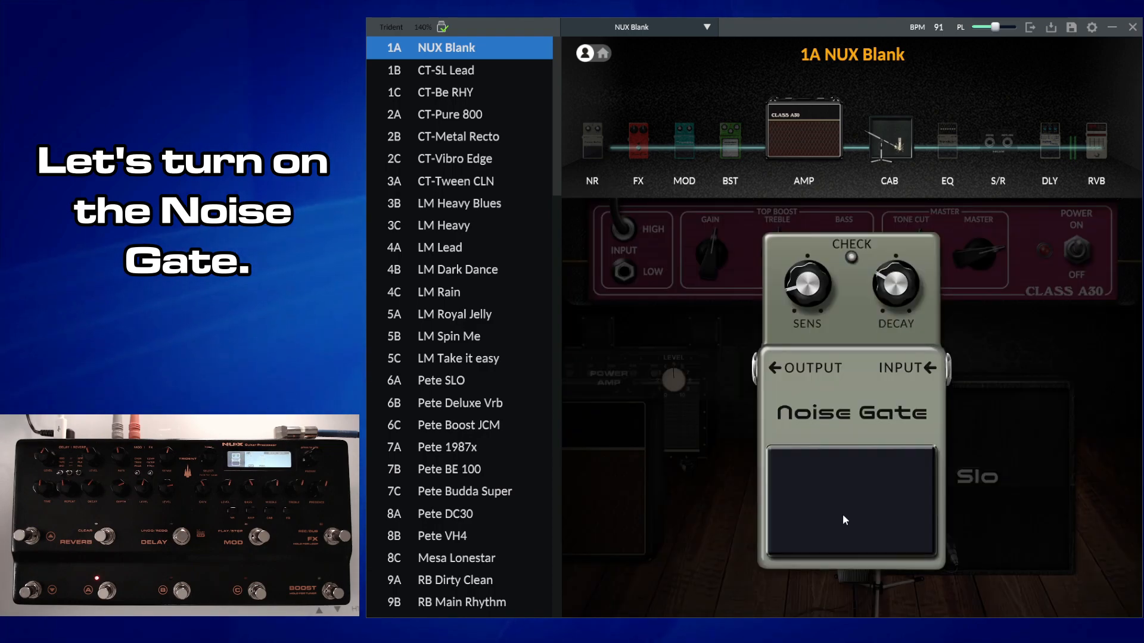
Step: Enable the noise gate with sensitivity around 45
click(592, 141)
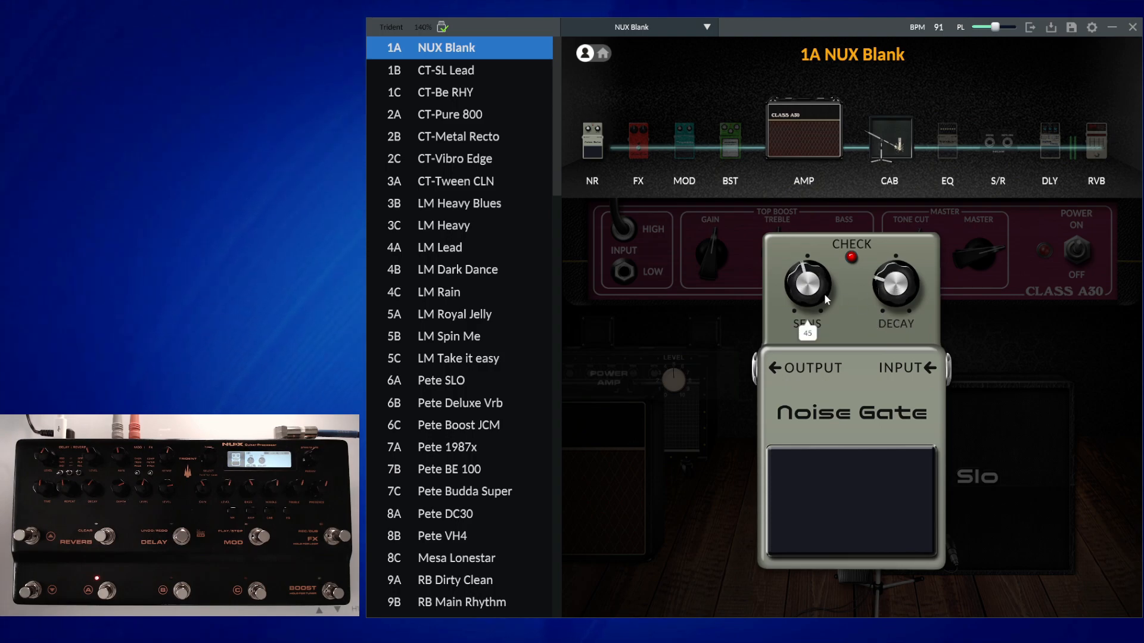
drag(806, 284, 806, 320)
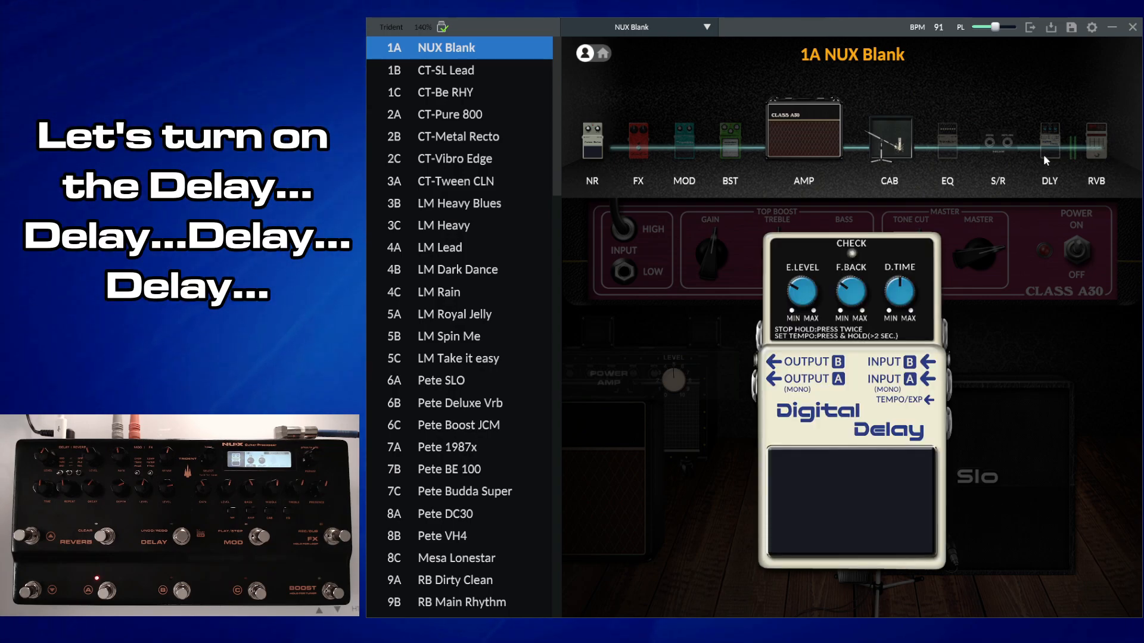
Step: Enable the delay, set it to Digi Delay with a delay time of about 503 ms
click(1048, 139)
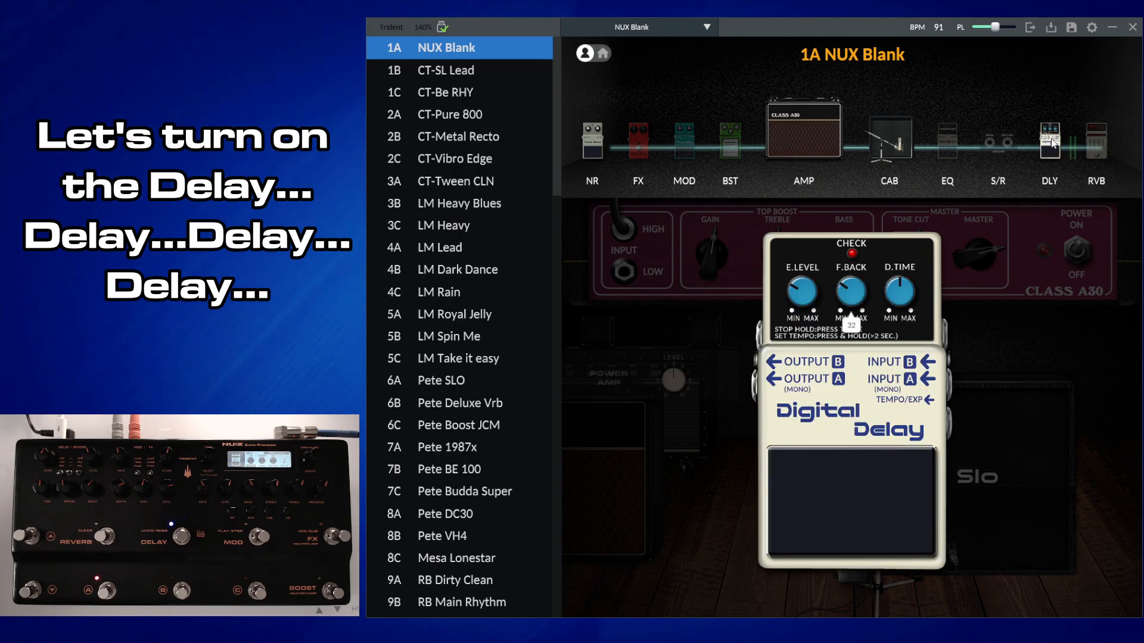
click(1049, 137)
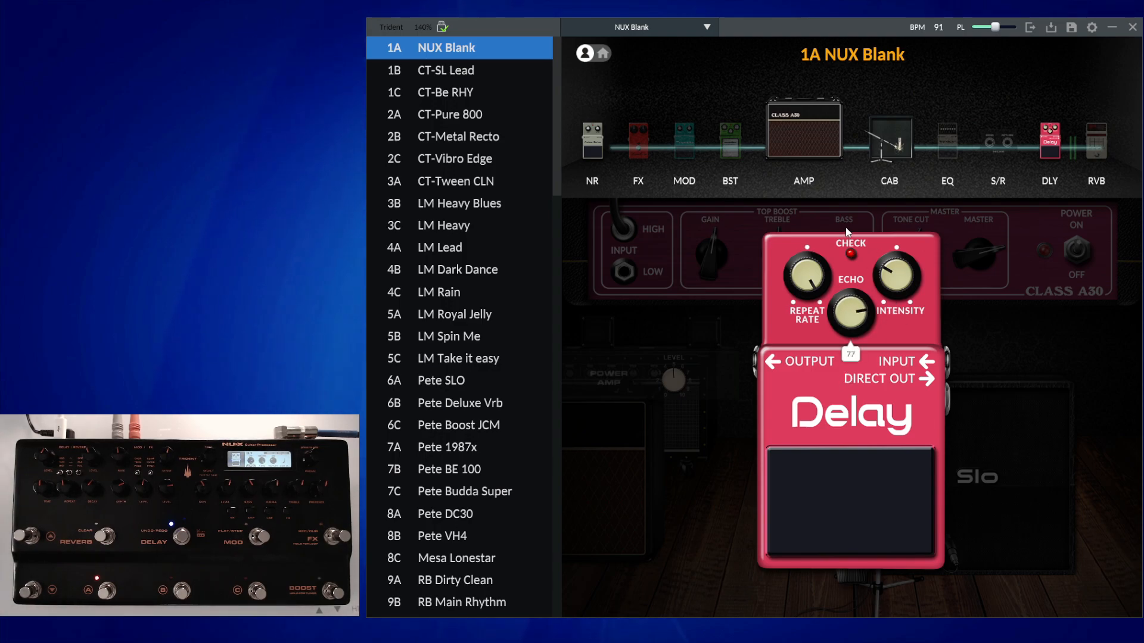
drag(806, 276, 805, 321)
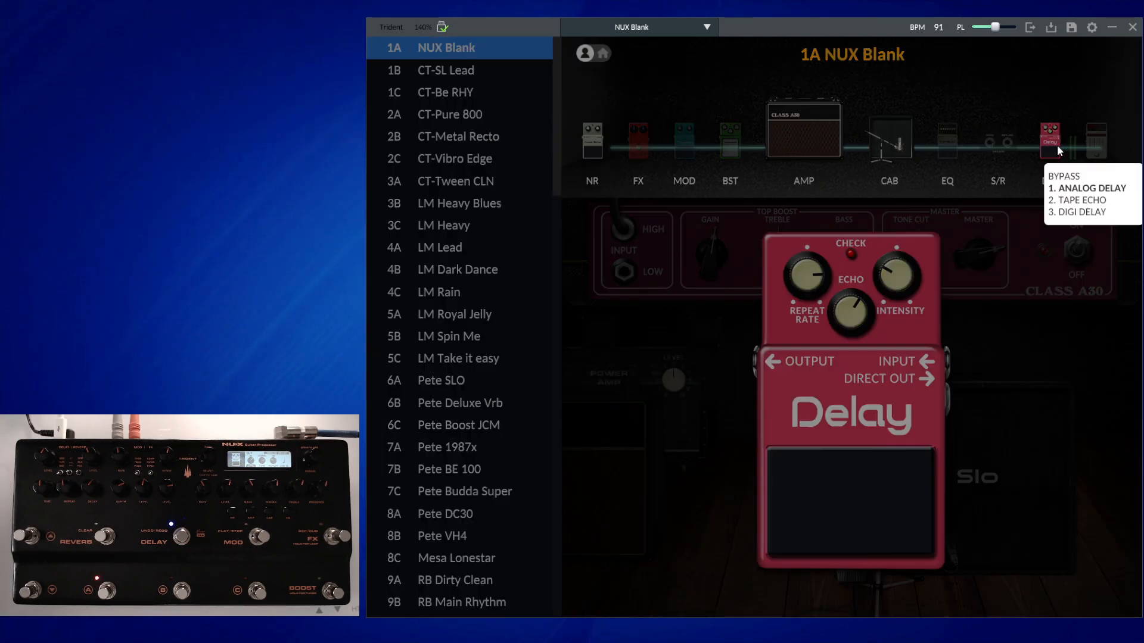
click(1081, 212)
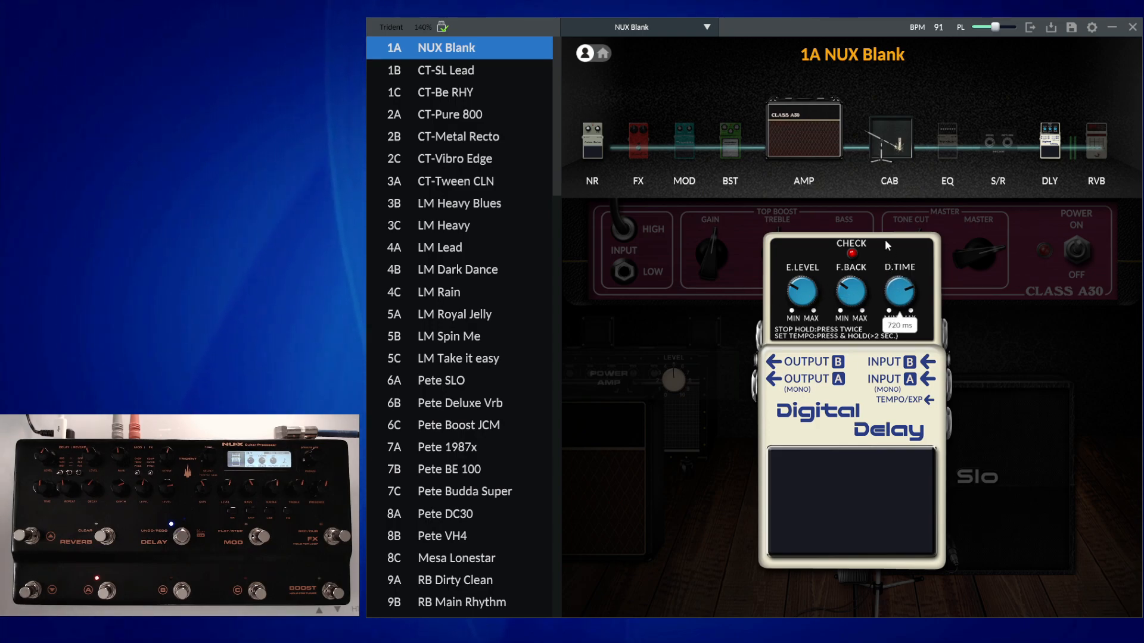
drag(899, 299, 906, 314)
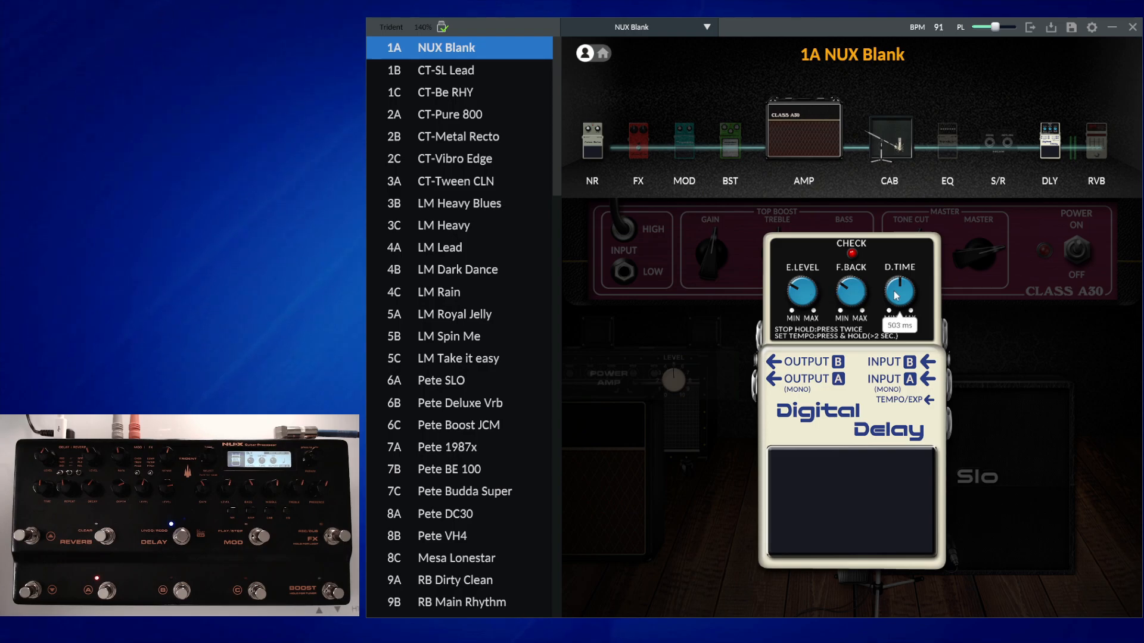
click(1096, 141)
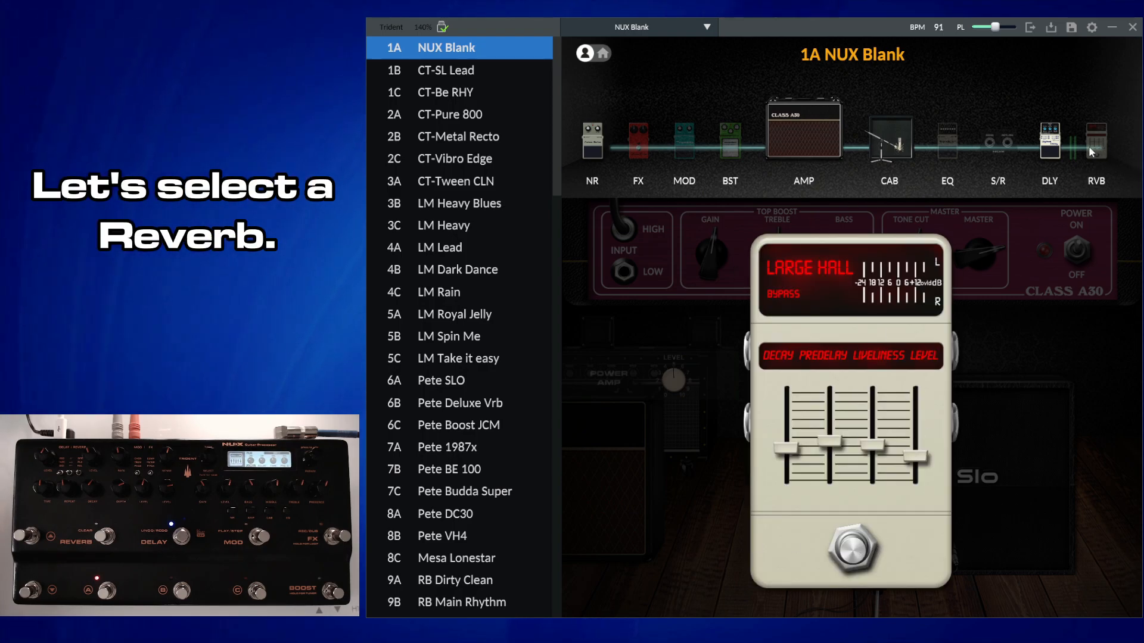
Step: Change the reverb from Large Hall to the Spring type
click(1096, 138)
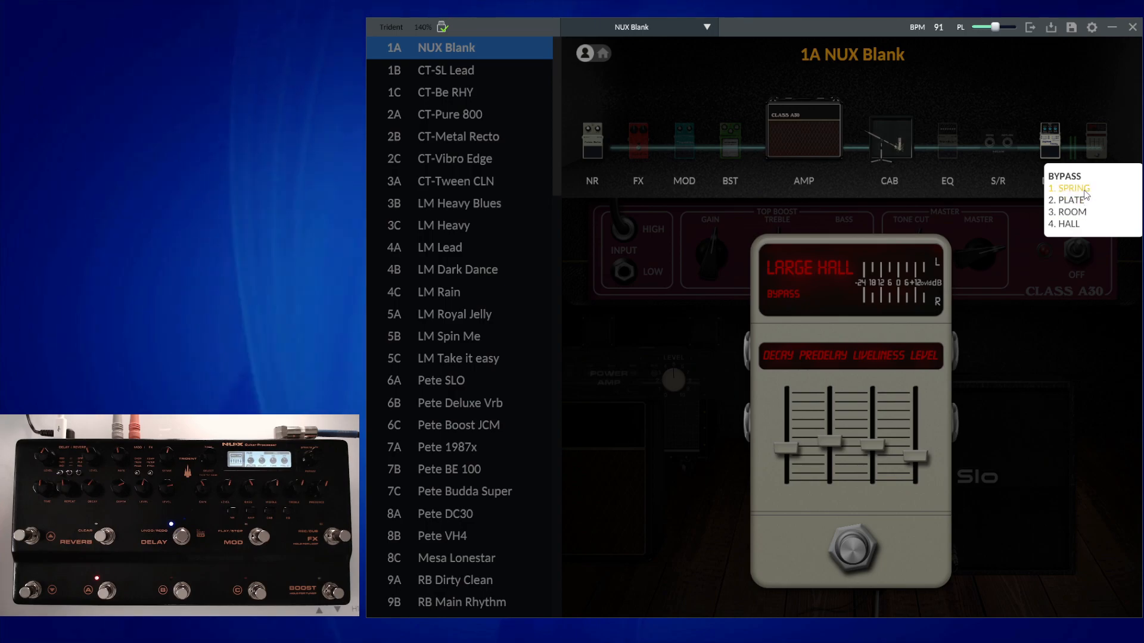
click(1071, 188)
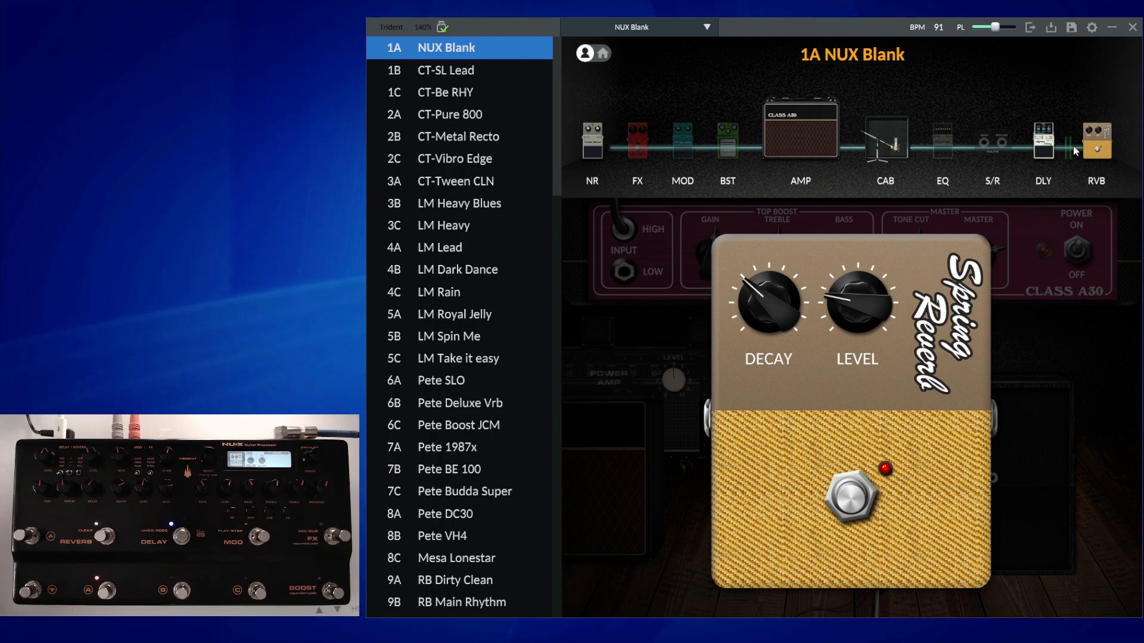
click(1071, 143)
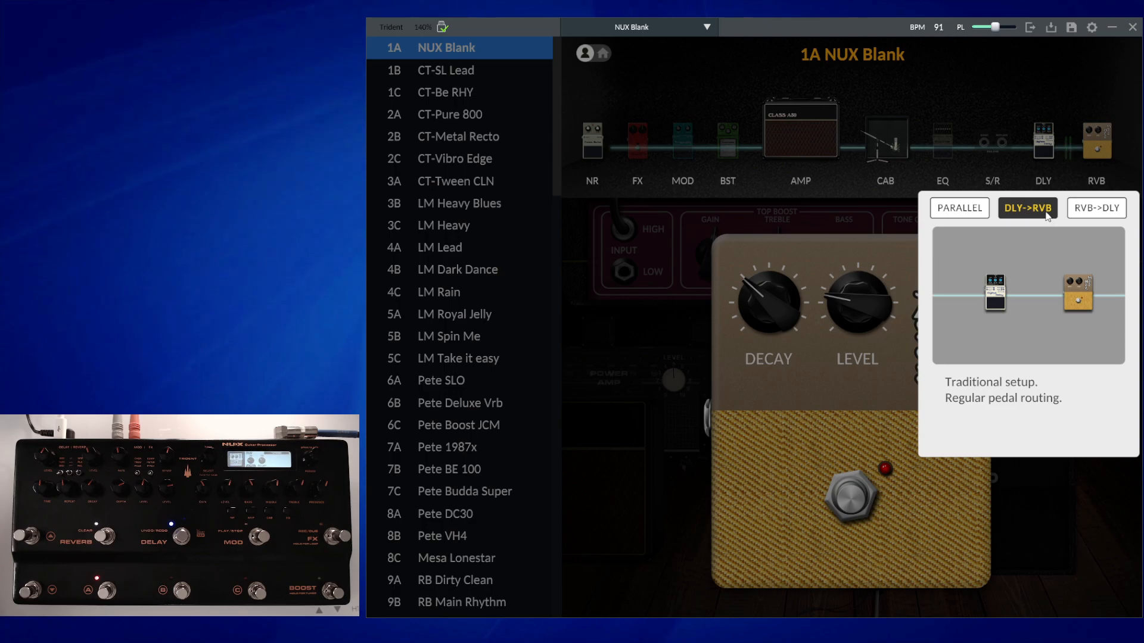
mouse_move(959, 207)
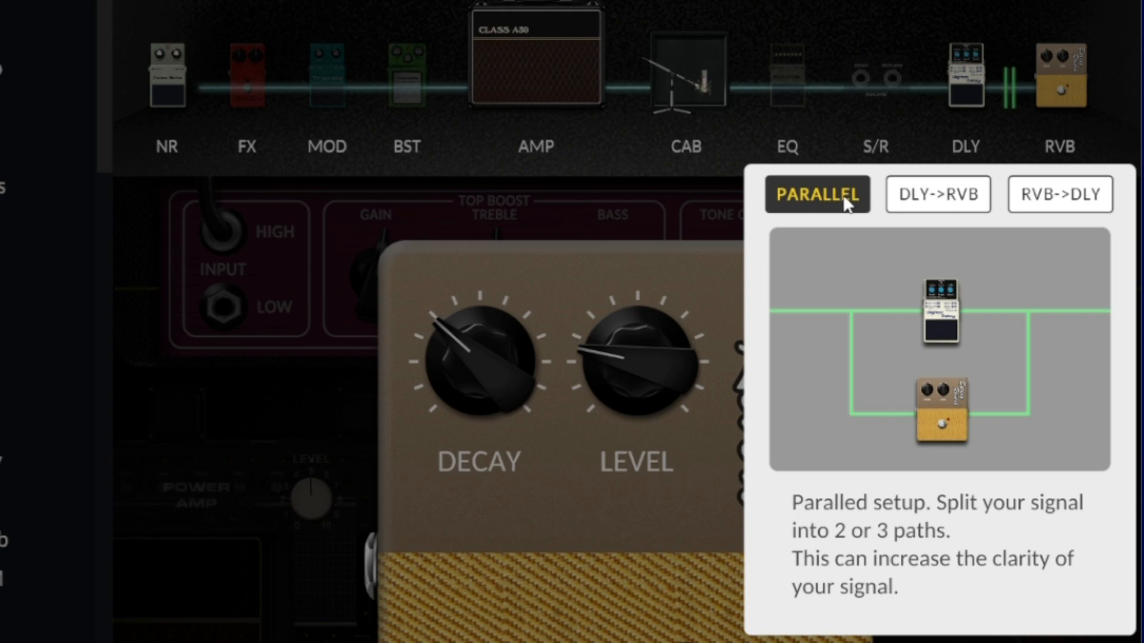
click(938, 194)
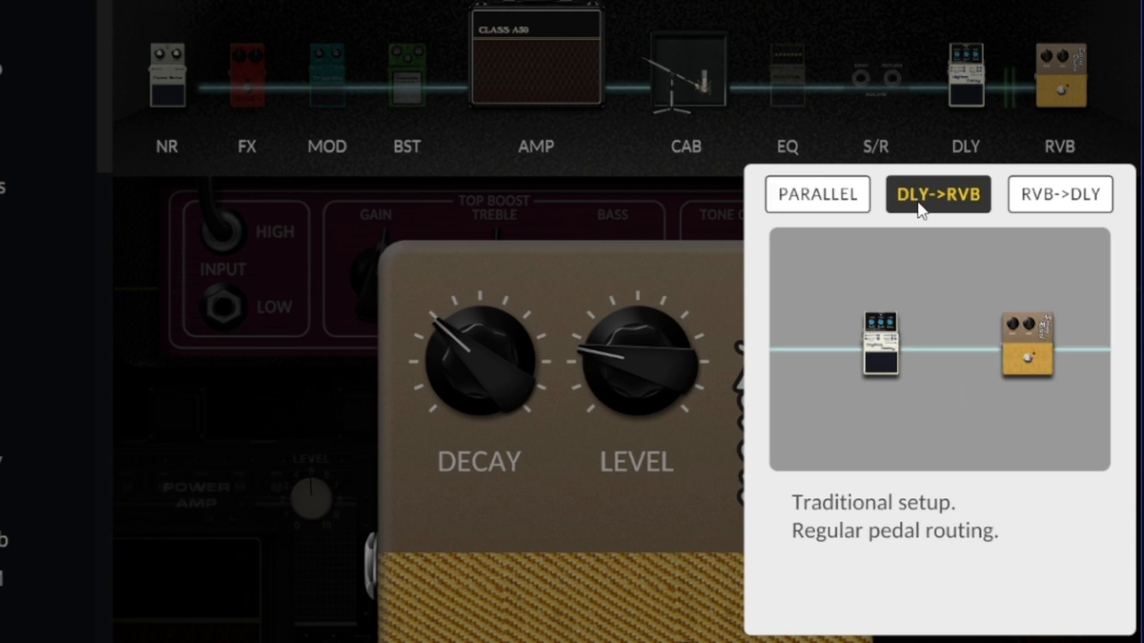
click(1059, 194)
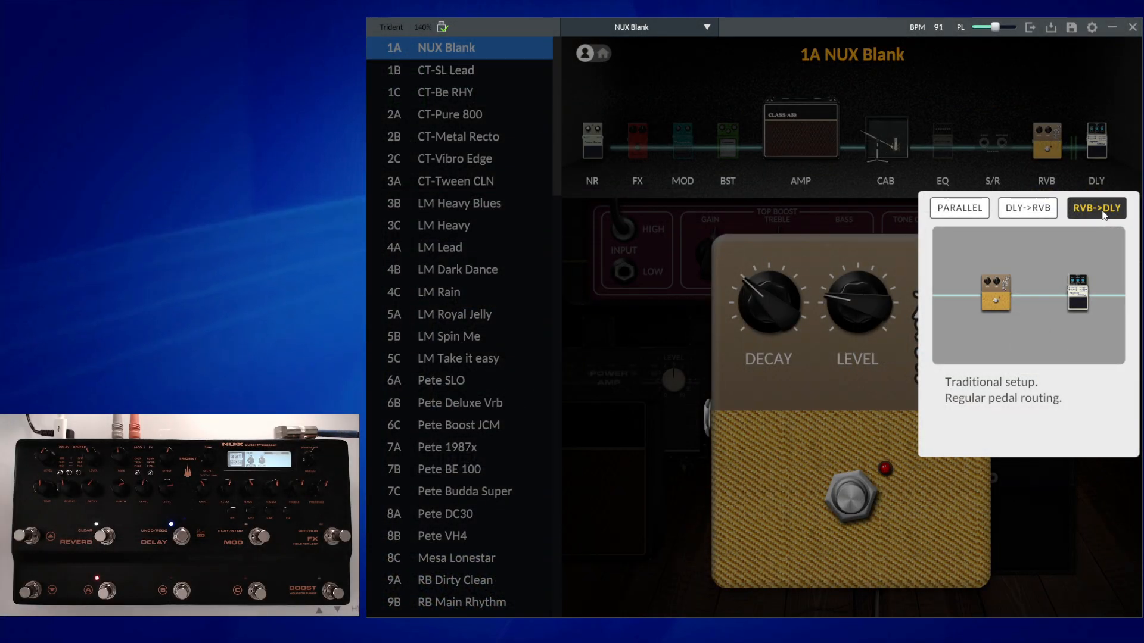
click(1025, 207)
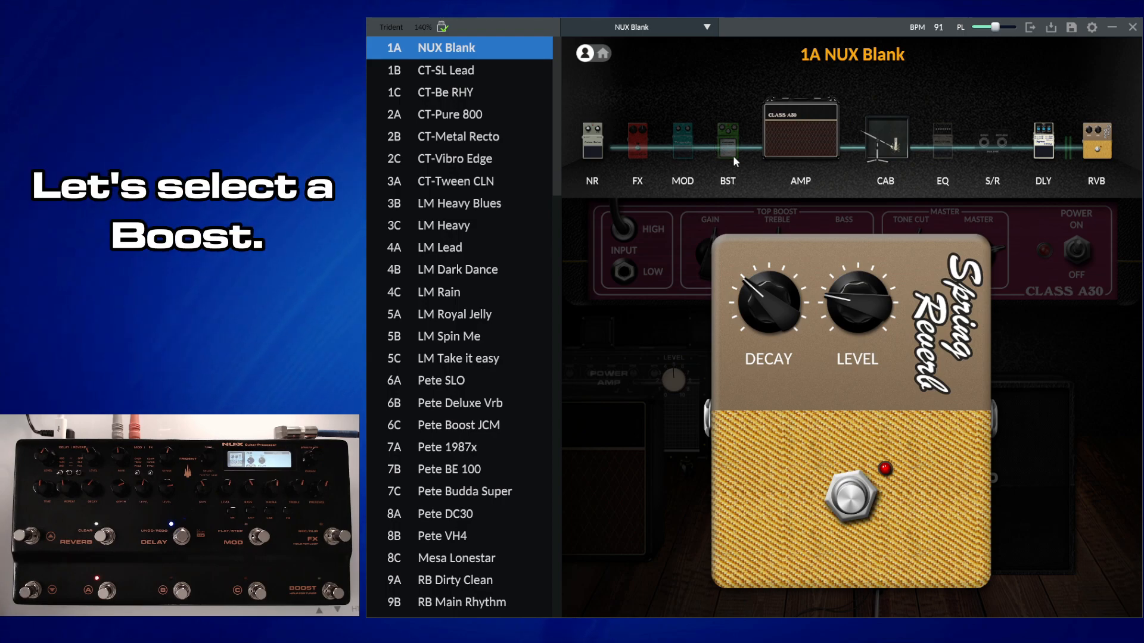
Step: Load the Screamer Over Drive in the boost slot, adjust tone and set drive near 24
click(727, 139)
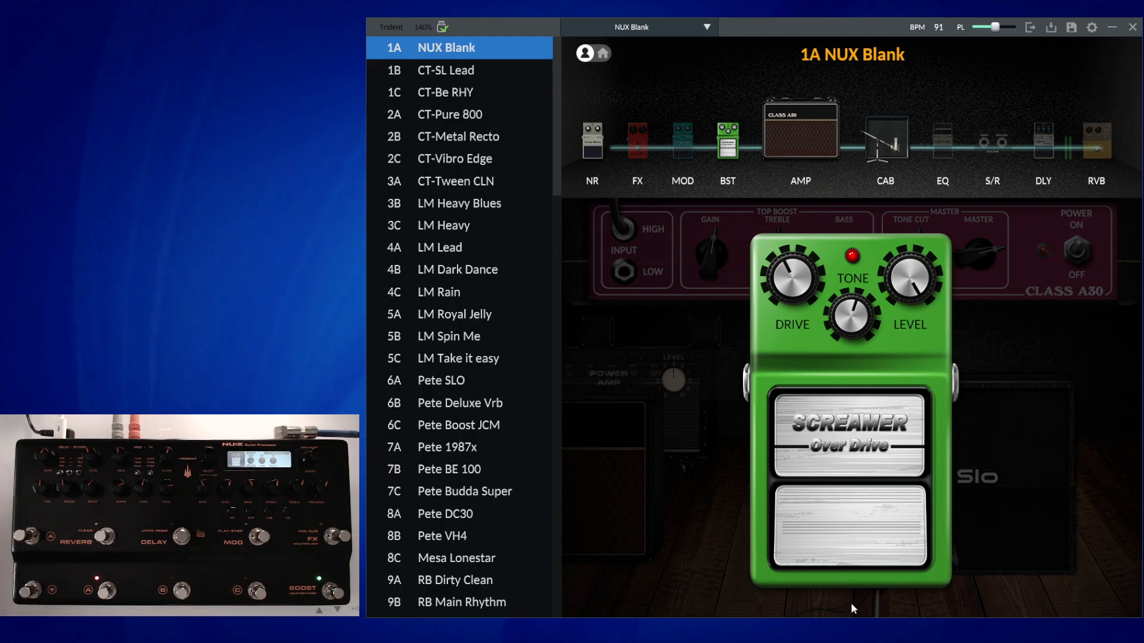
drag(789, 278, 789, 314)
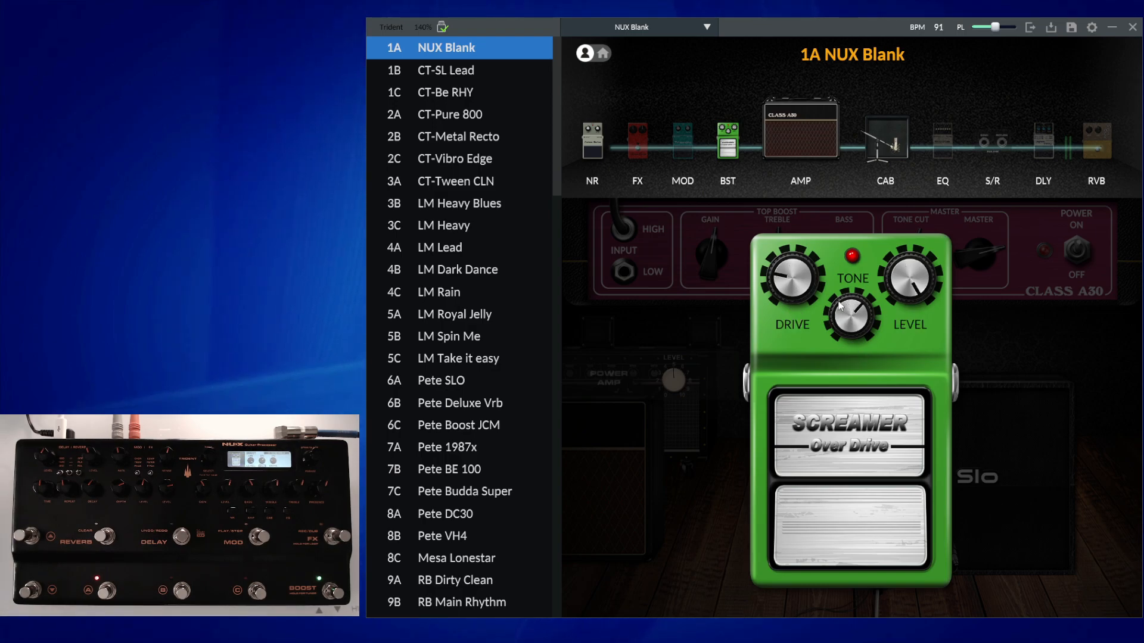
drag(790, 279, 790, 306)
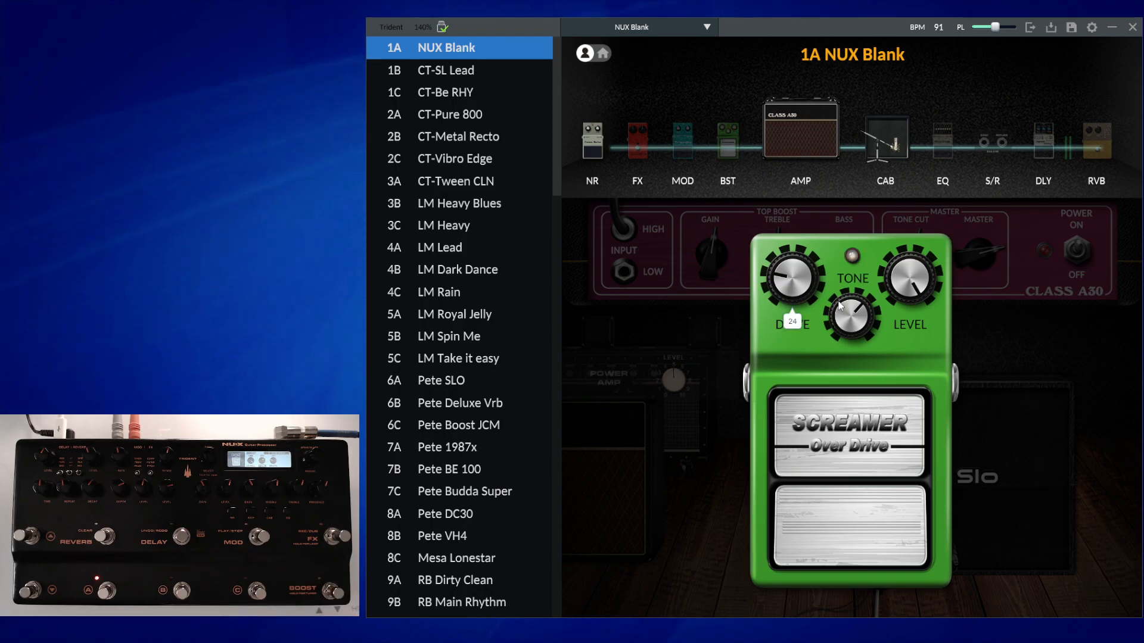
click(727, 136)
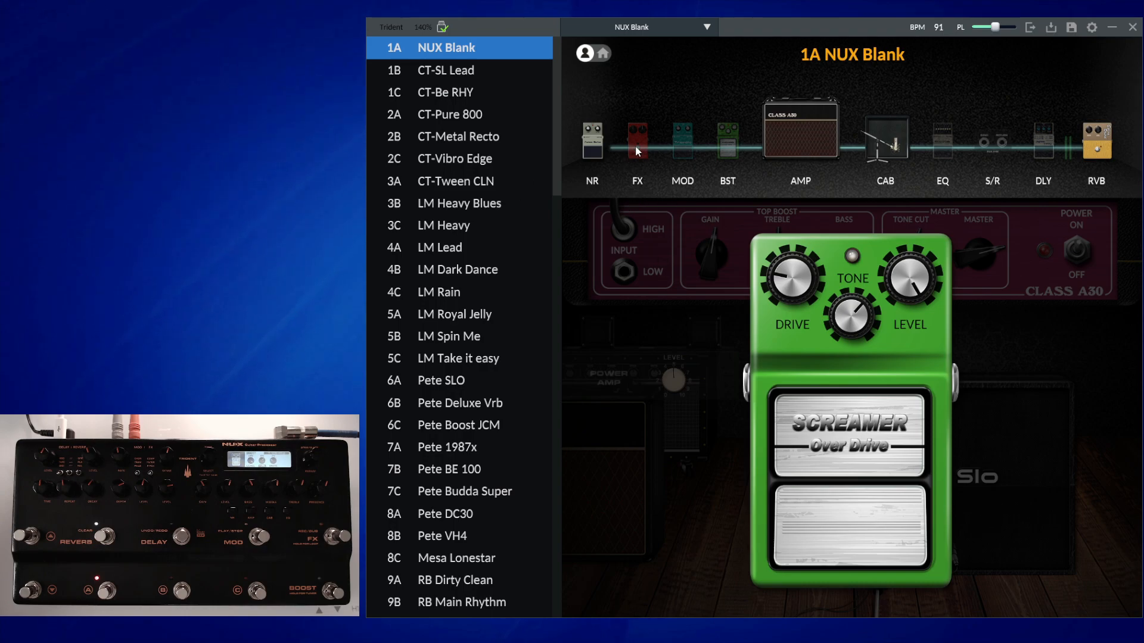
Step: Choose 7. Harmony for the FX slot in place of the Dyna Comp
click(635, 138)
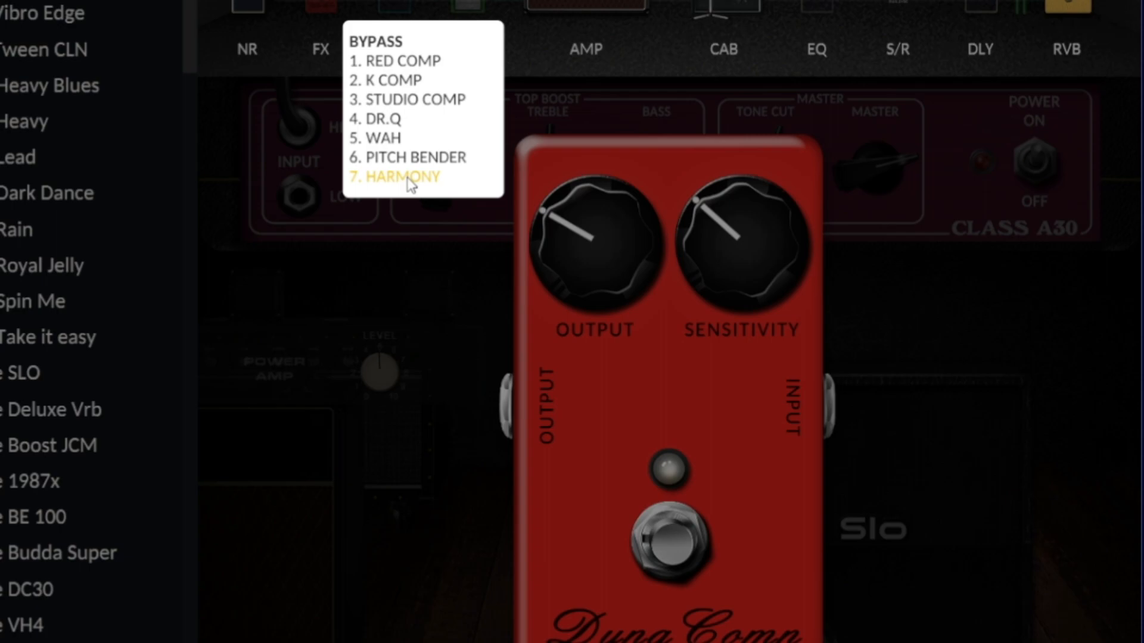
click(401, 177)
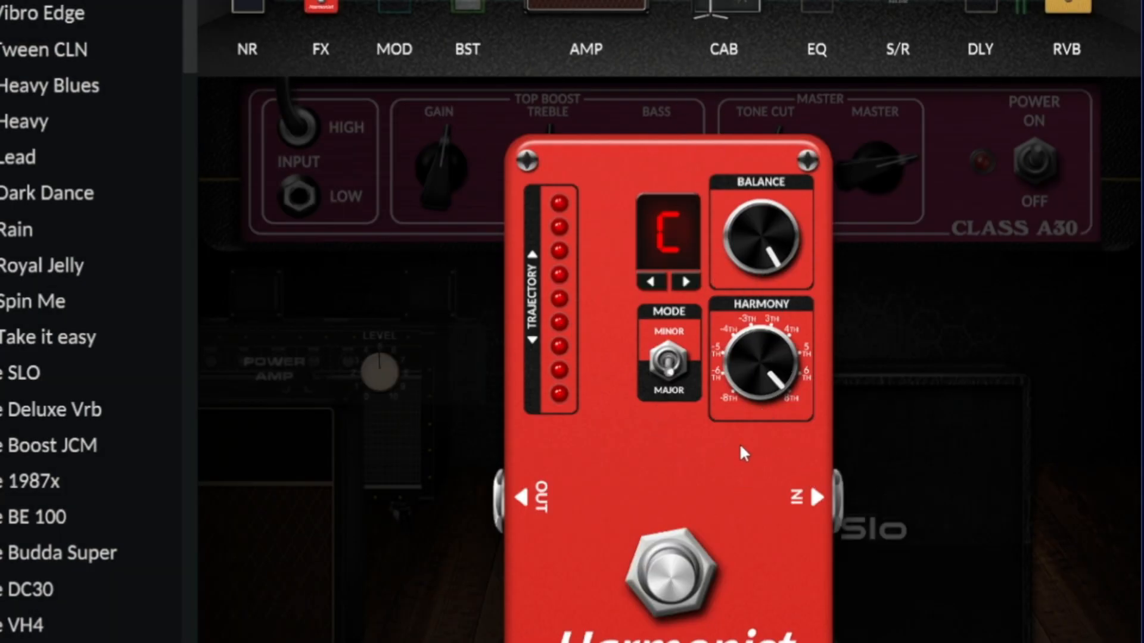
mouse_move(619, 579)
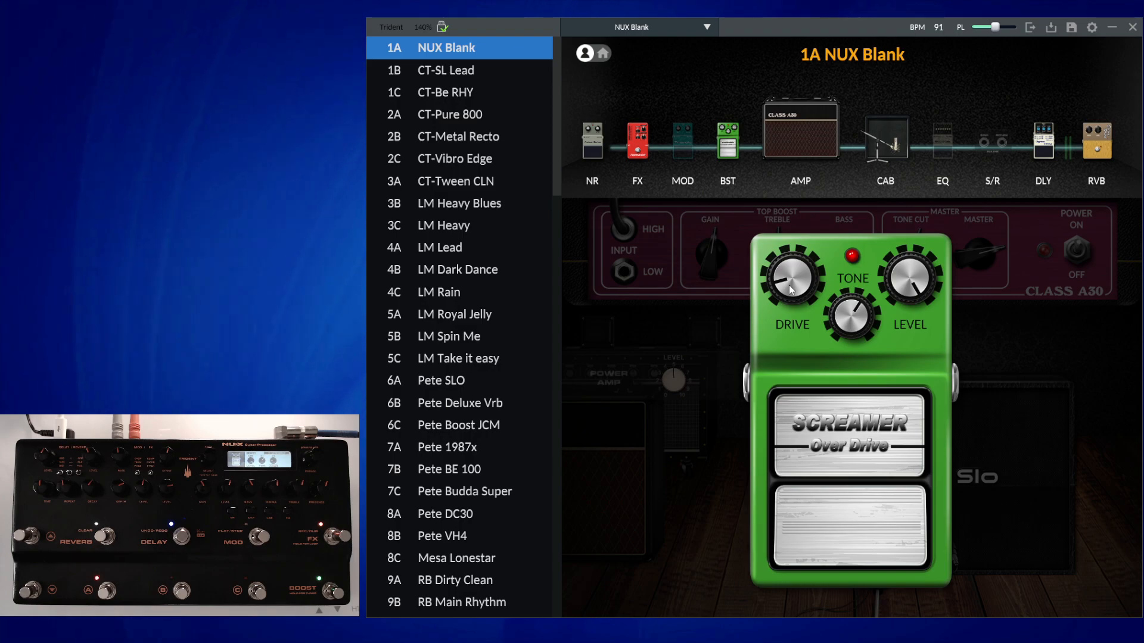
mouse_move(981, 279)
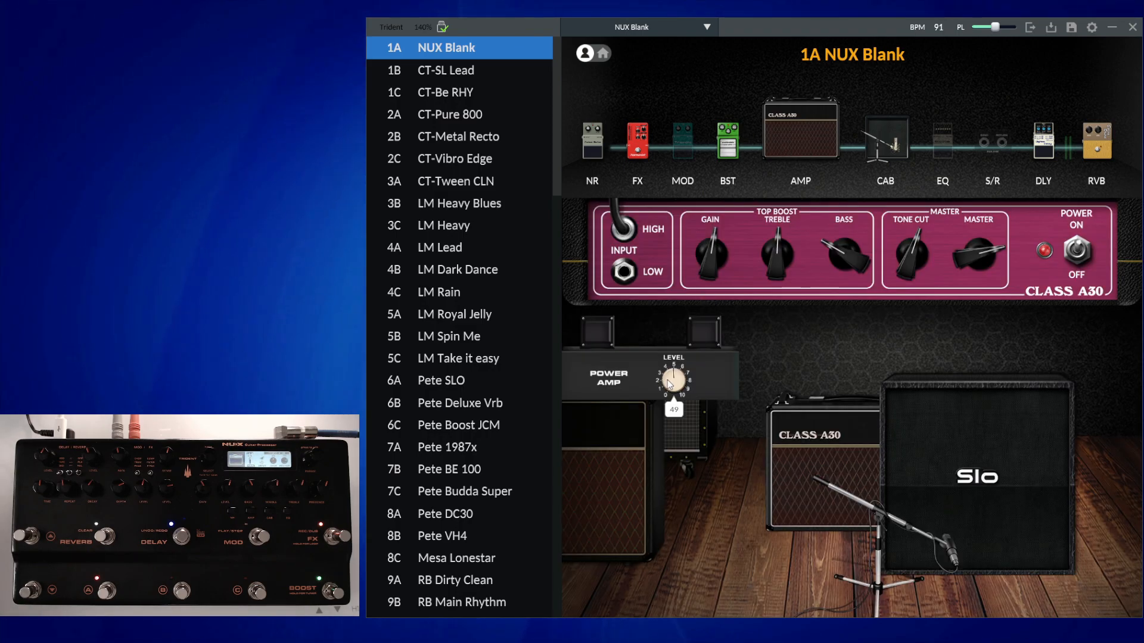
Step: Set the Class A30's power amp level near 49 and master near 63
drag(977, 251, 989, 262)
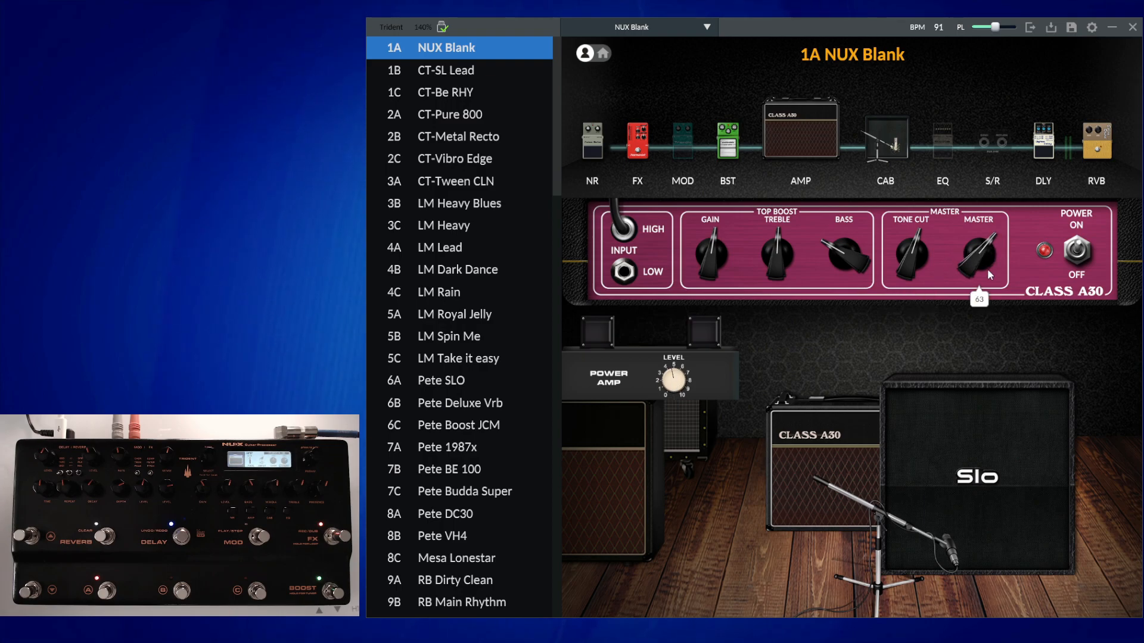
drag(671, 378, 671, 385)
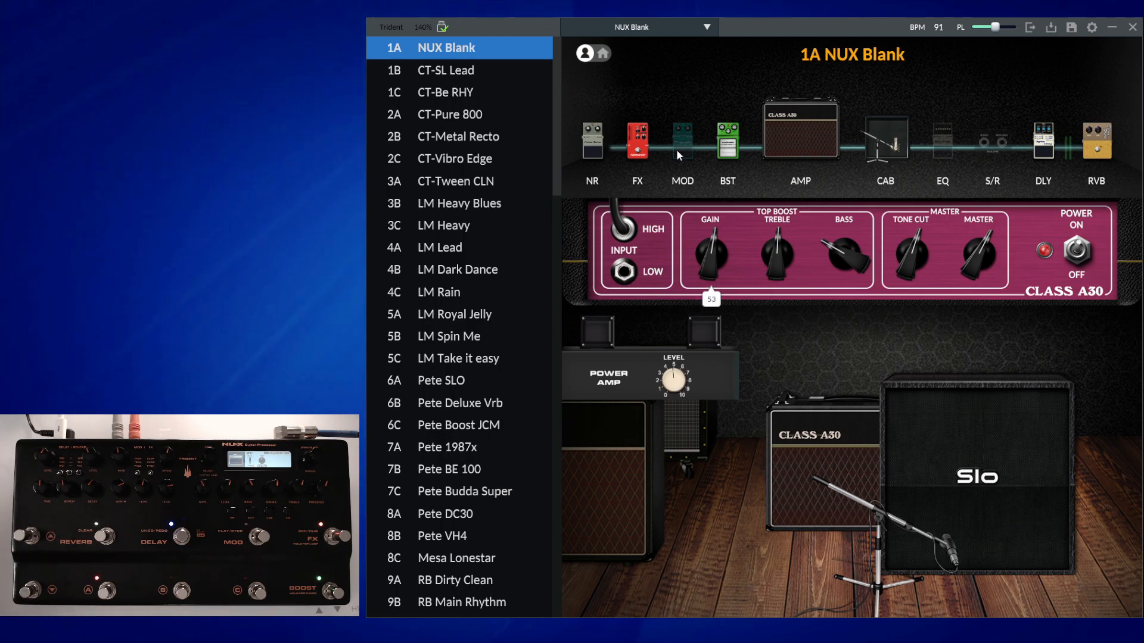
Step: Swap the MOD slot to 5. ROTARY SPK, then select the boost pedal in the chain
click(681, 139)
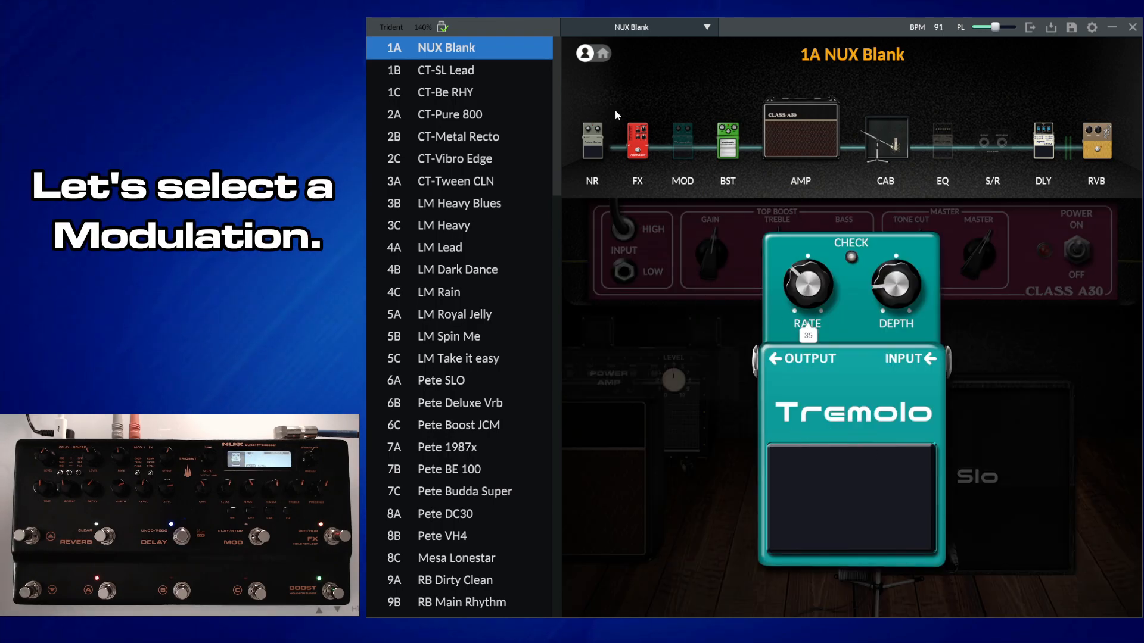
click(681, 138)
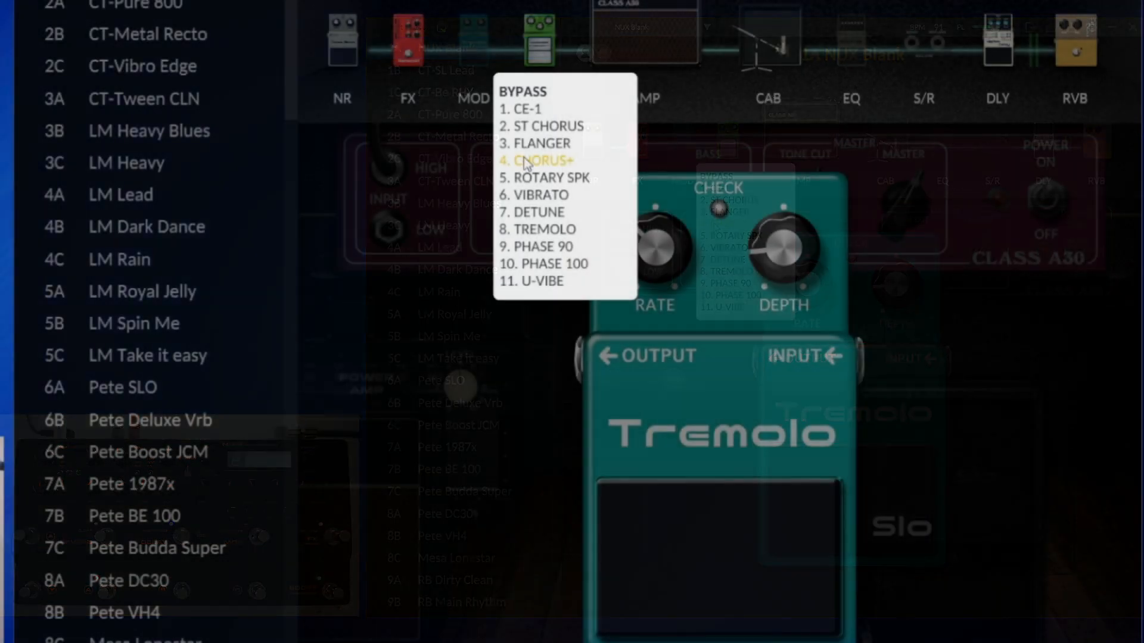
click(553, 176)
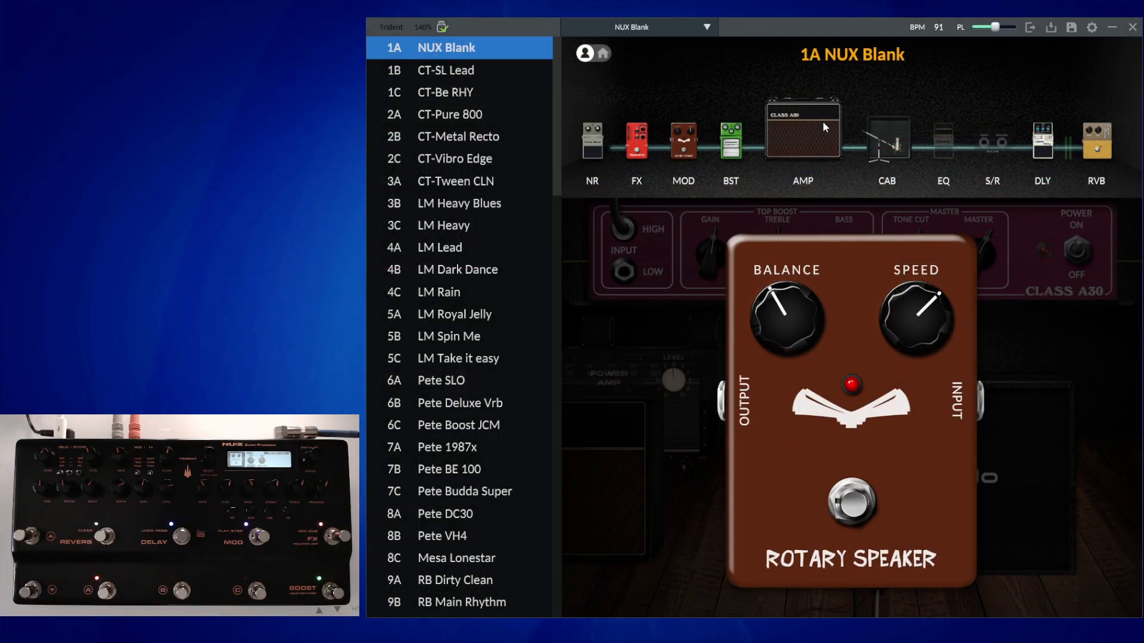
mouse_move(683, 181)
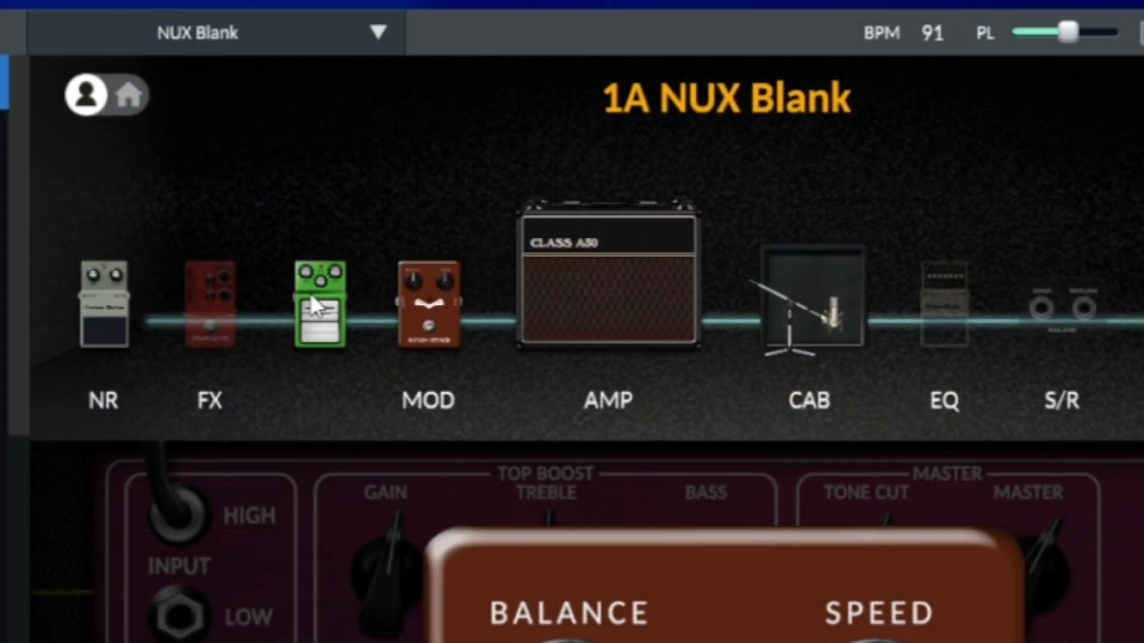
click(315, 303)
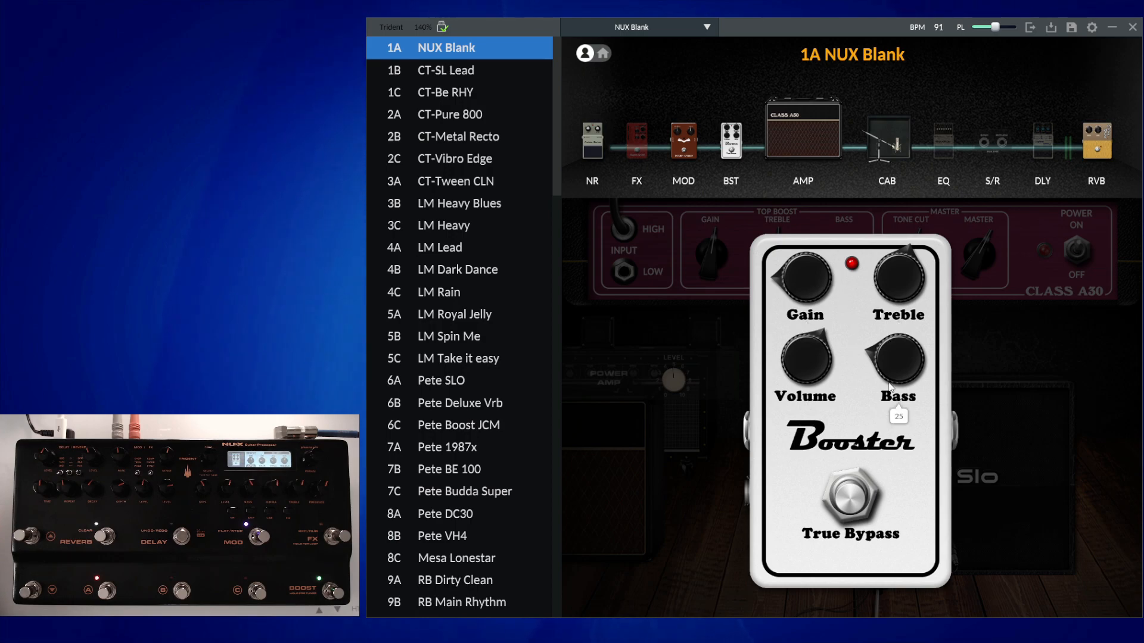
Step: Set Booster bass near 46, gain near 5, treble near 55, and place BST before MOD
drag(897, 365, 904, 320)
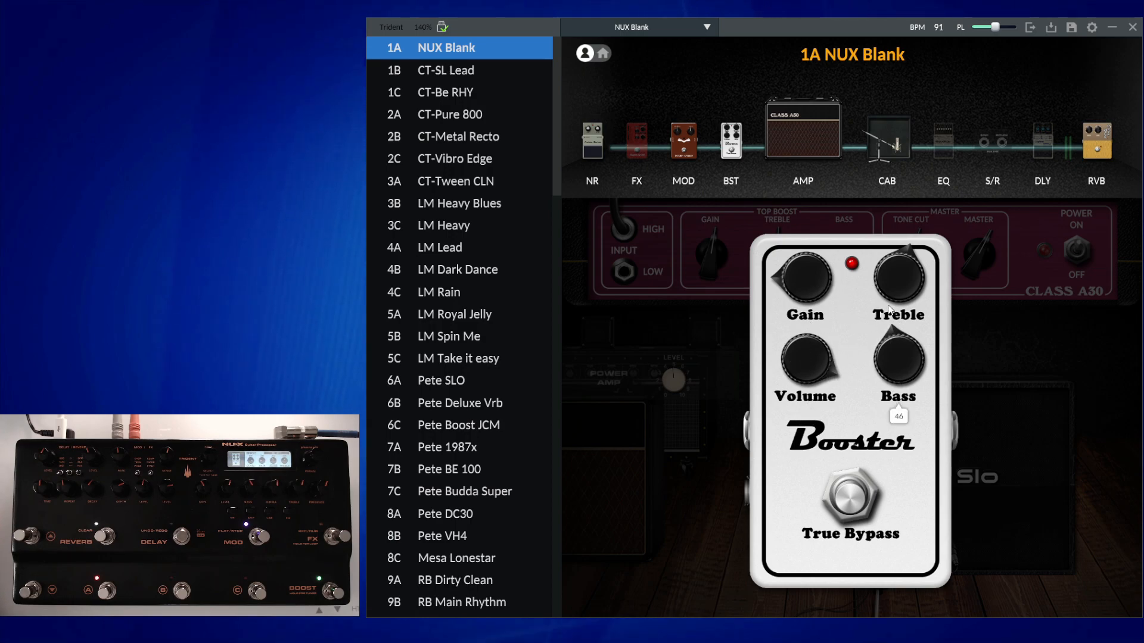
mouse_move(891, 343)
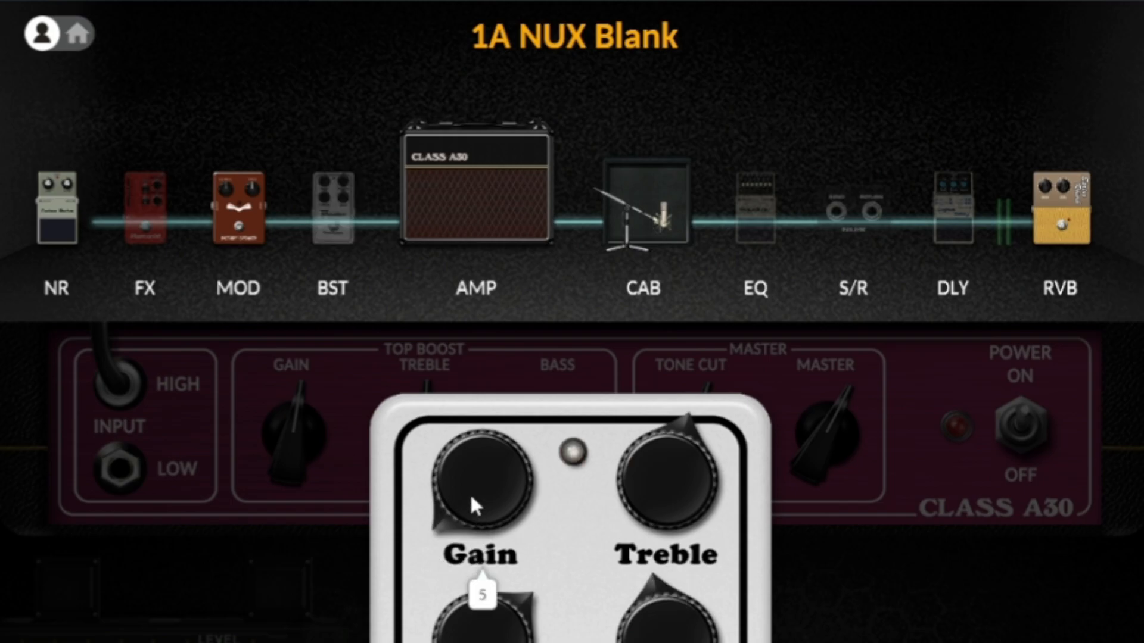
drag(473, 508, 461, 462)
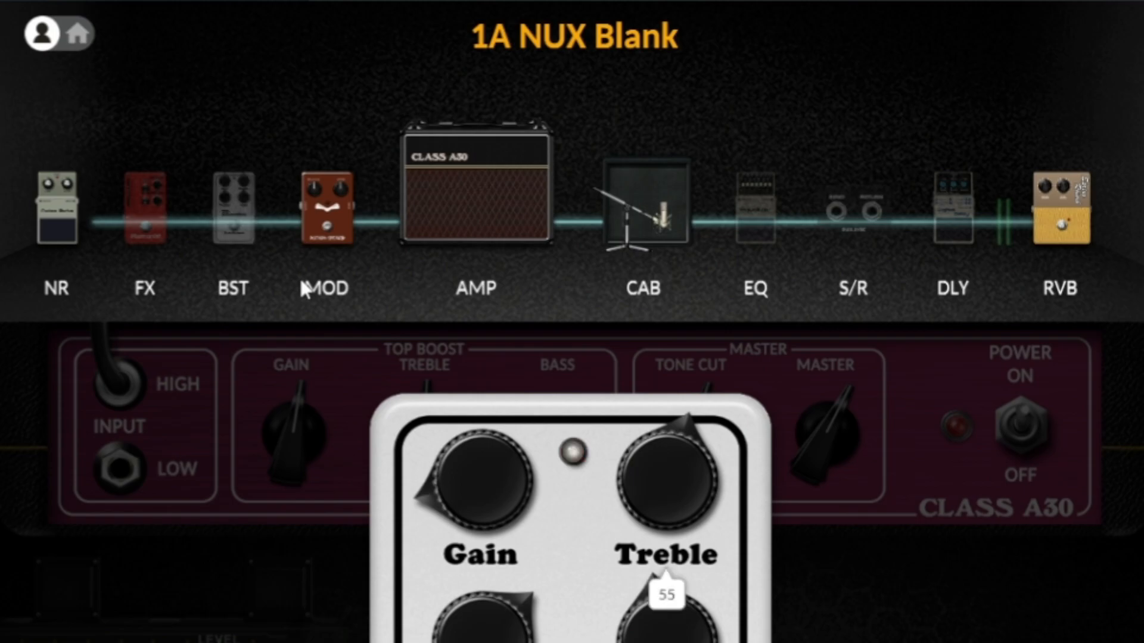
click(232, 208)
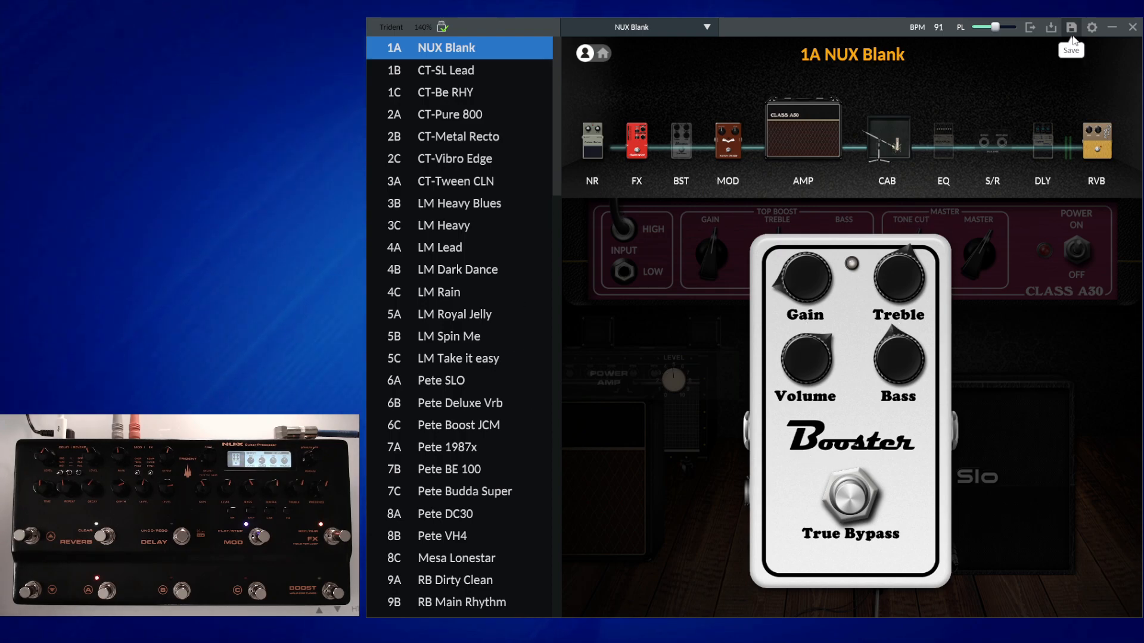
Step: Start saving the preset so the slot grid (1A-32C) appears
click(1071, 27)
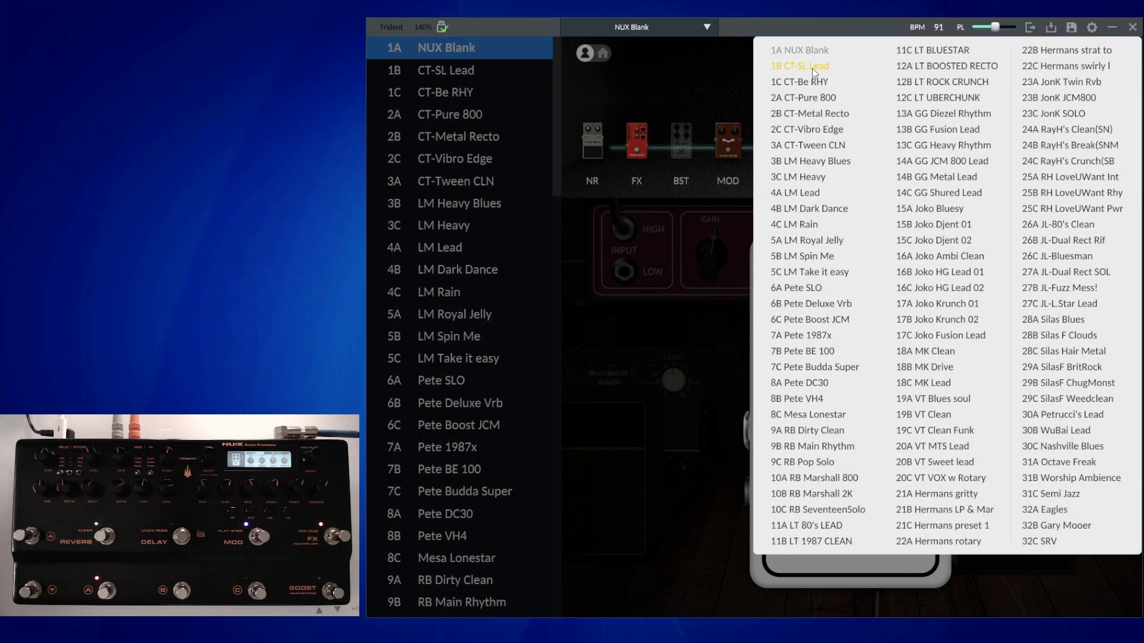
mouse_move(782, 41)
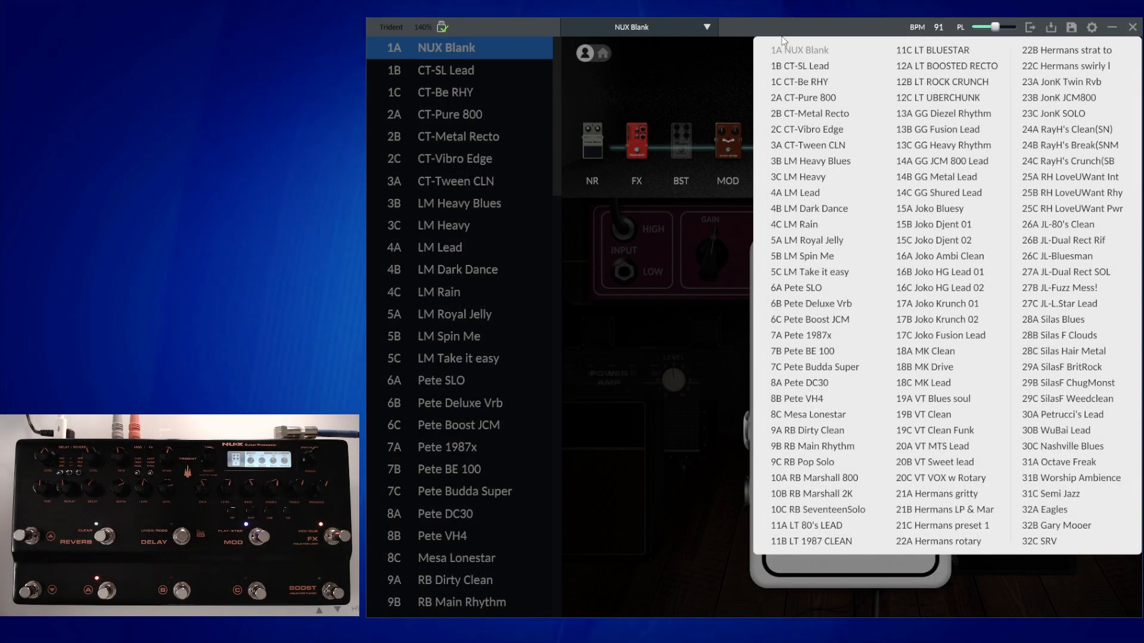